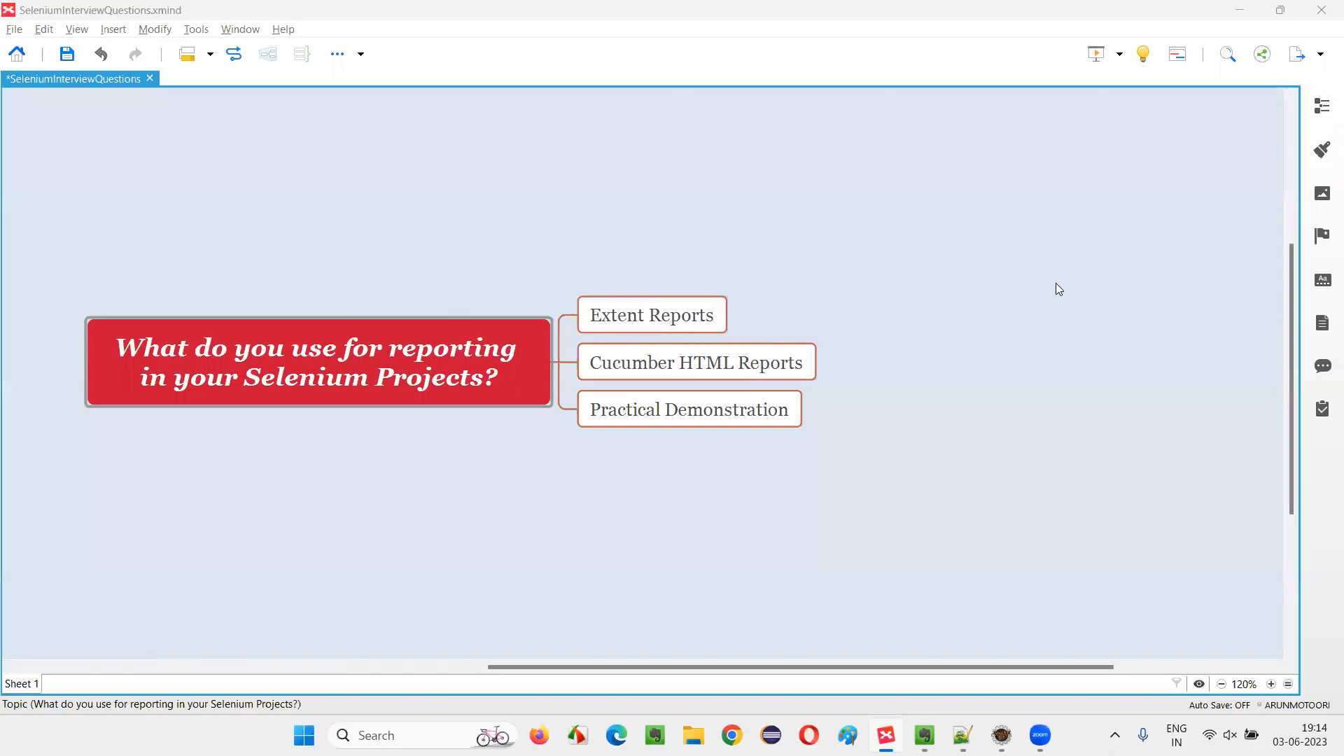
mouse_move(1057, 295)
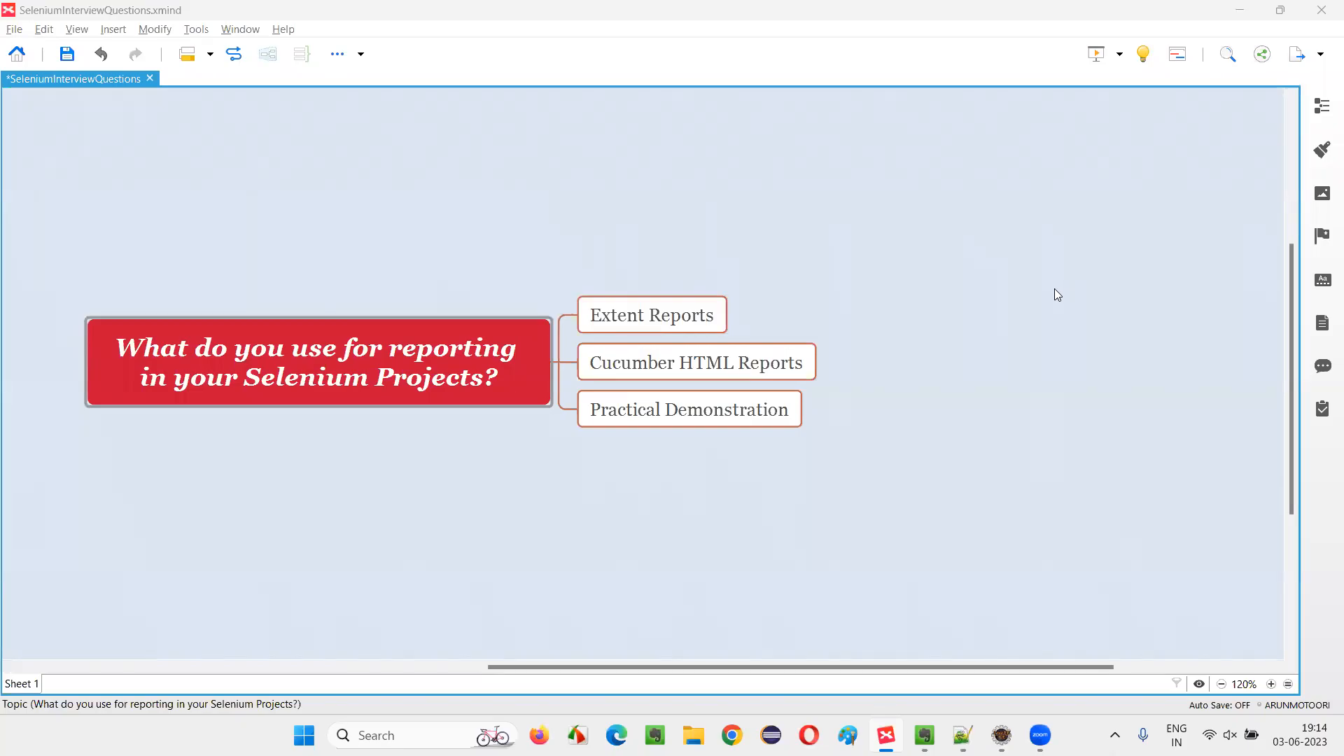
mouse_move(450, 315)
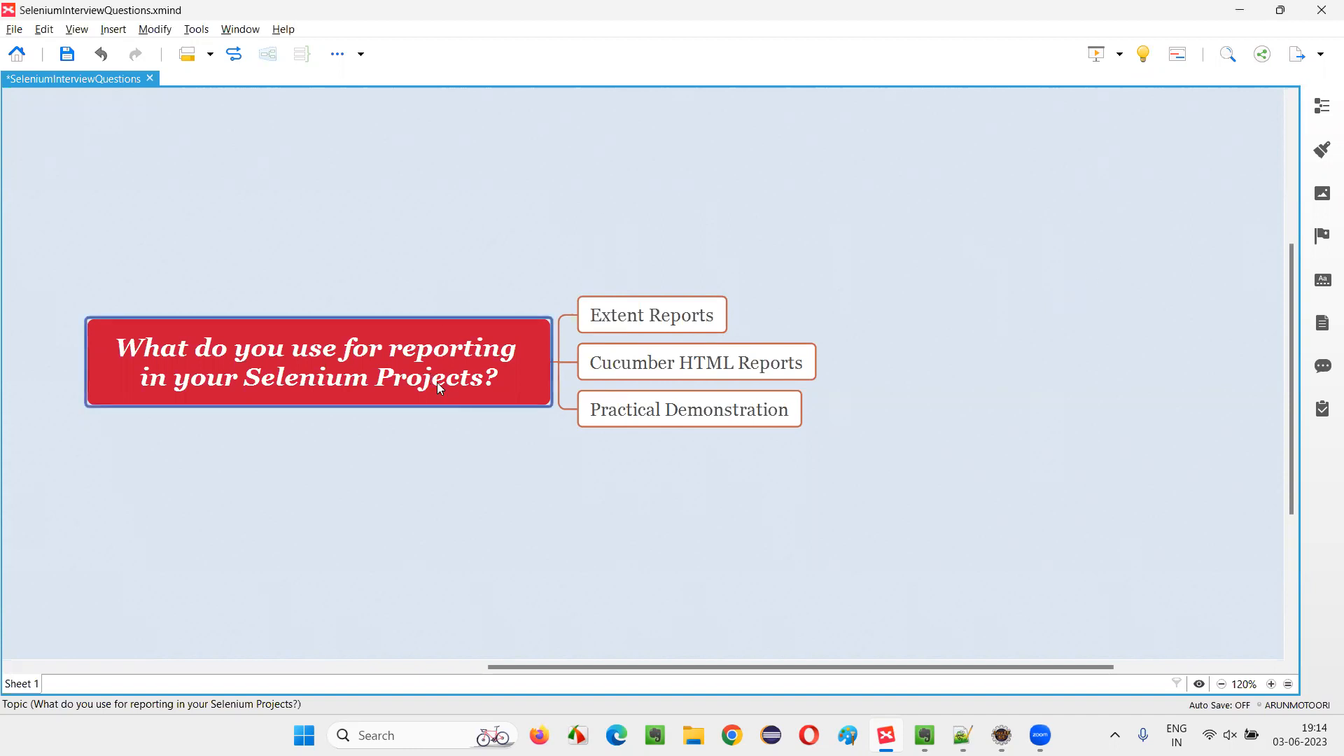
mouse_move(160, 366)
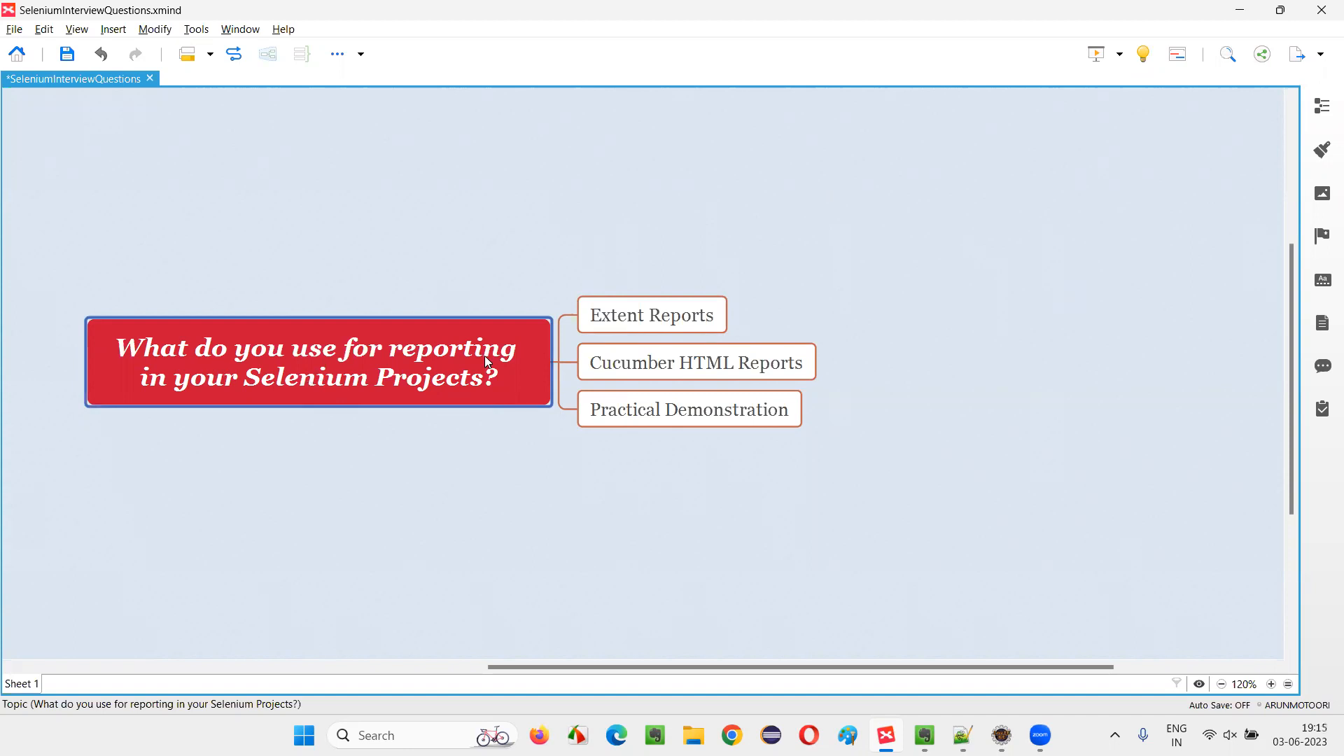
mouse_move(364, 405)
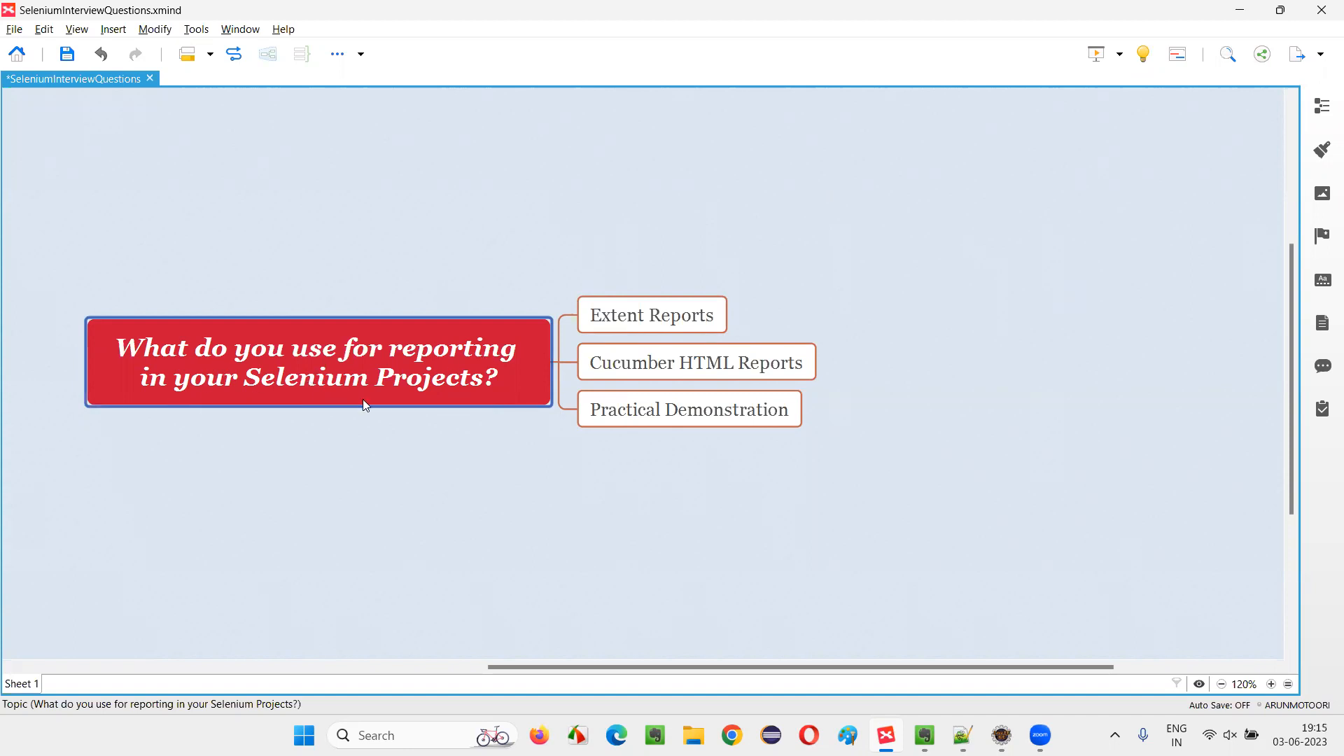
mouse_move(374, 405)
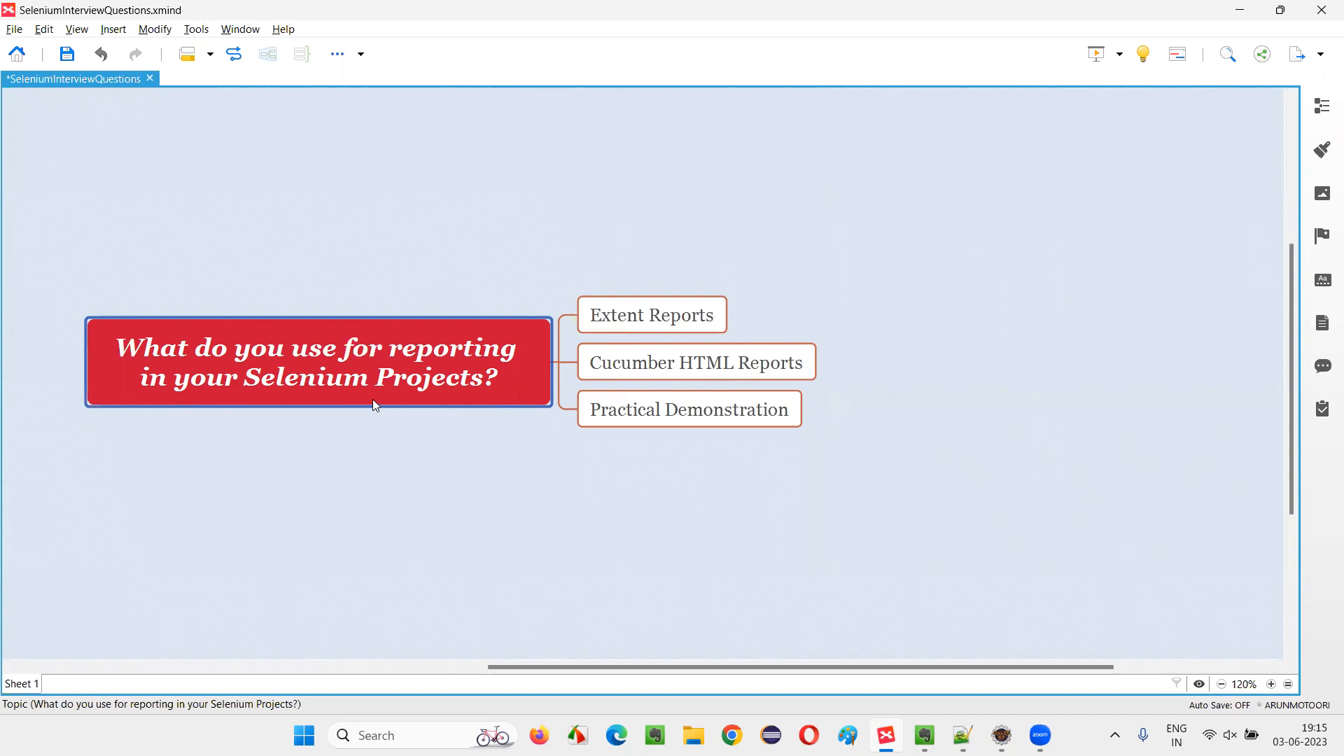
mouse_move(365, 404)
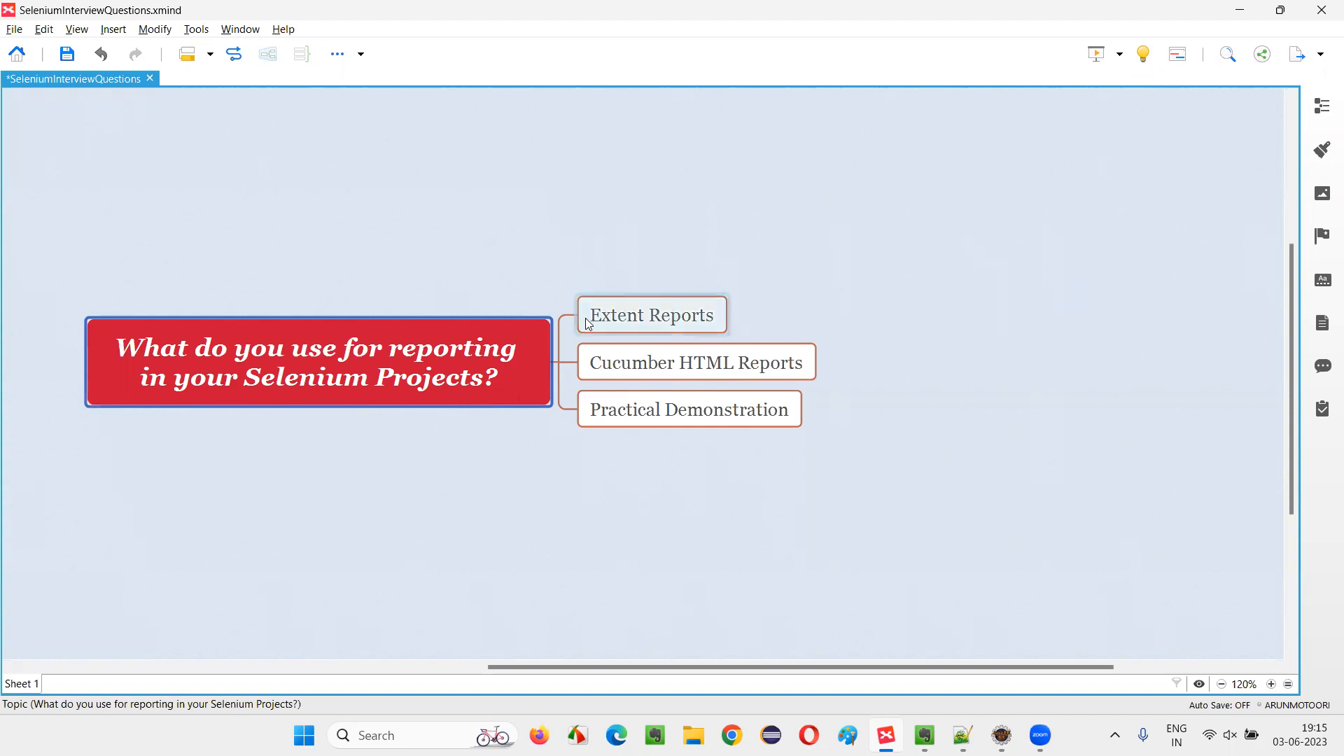
Select the Extent Reports, Cucumber HTML Reports and Practical Demonstration topics in the mind map.
left_click(651, 315)
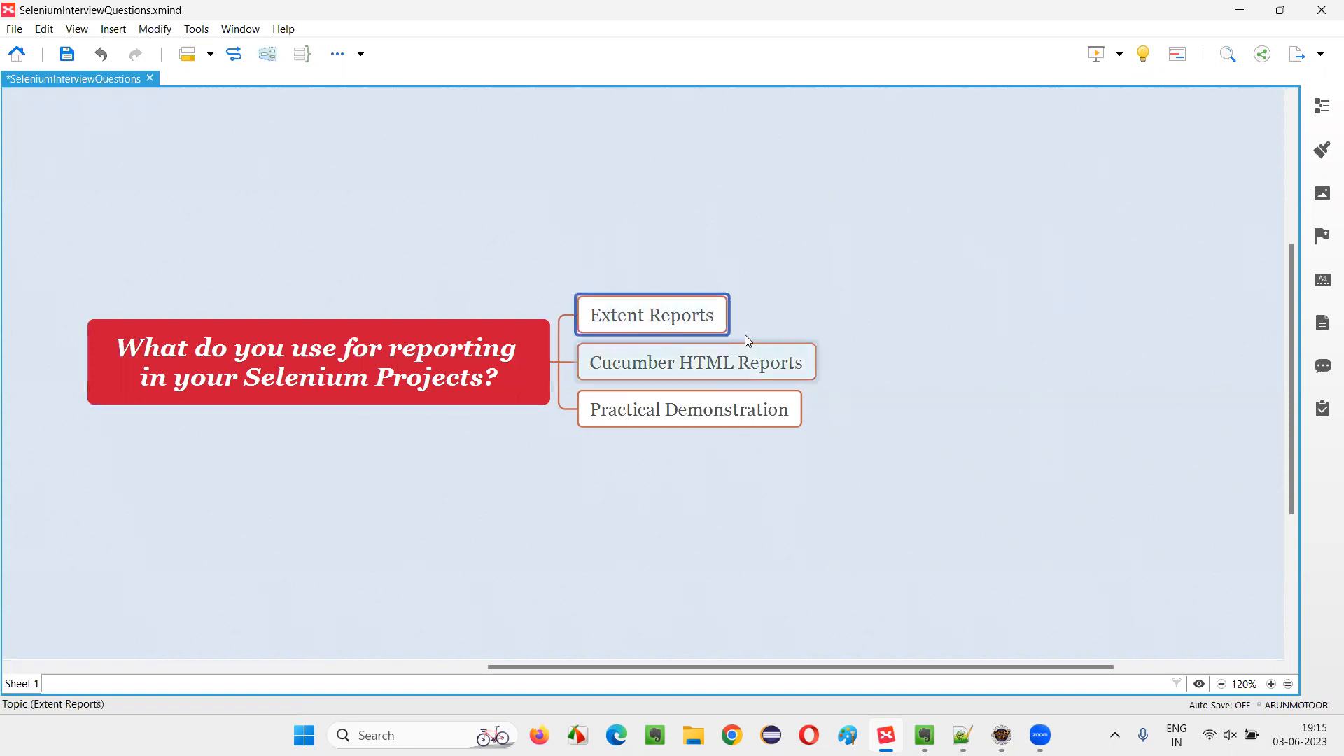
mouse_move(721, 340)
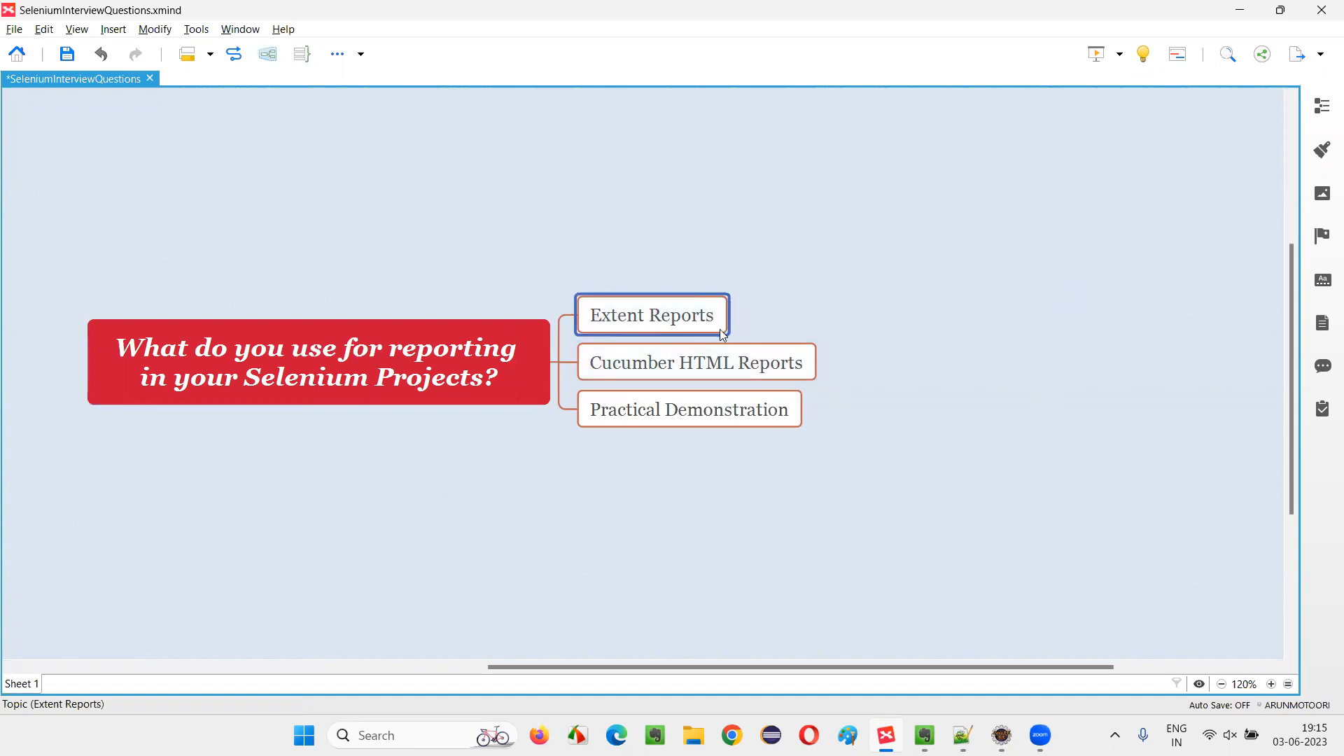
left_click(697, 362)
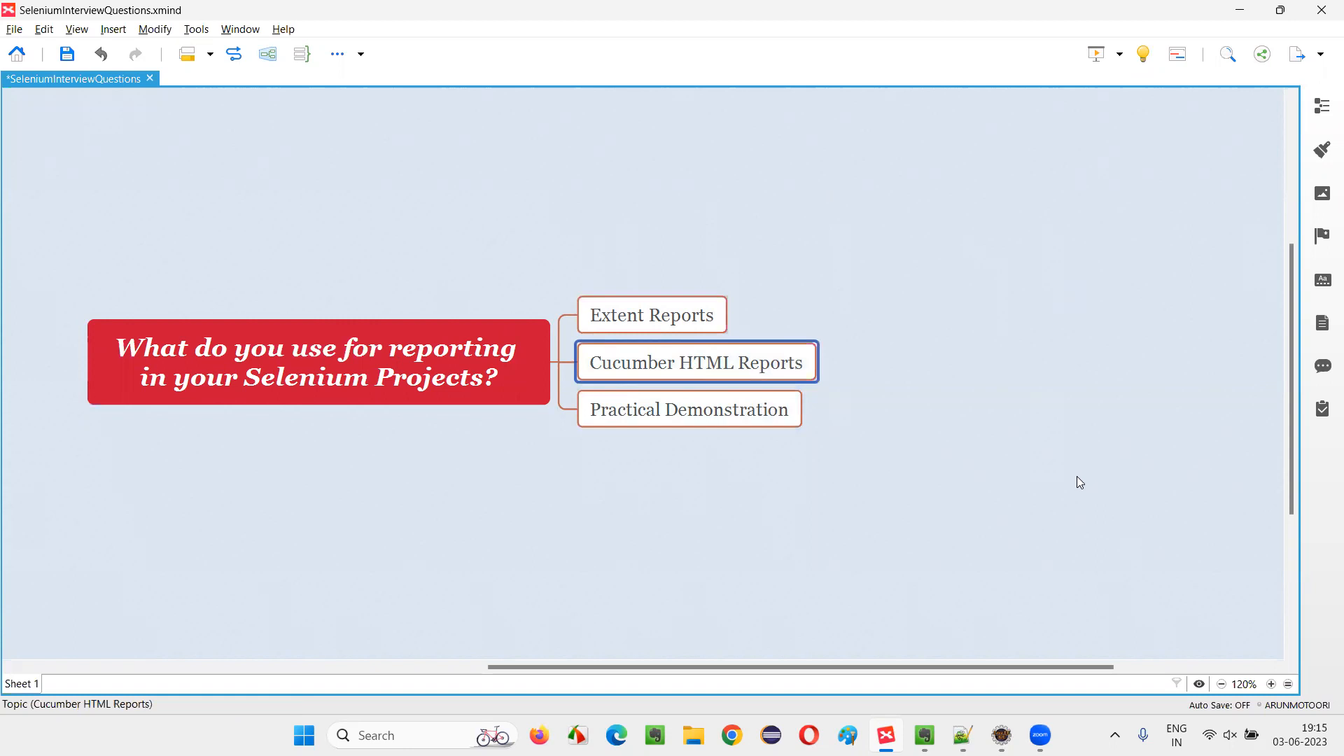
mouse_move(794, 390)
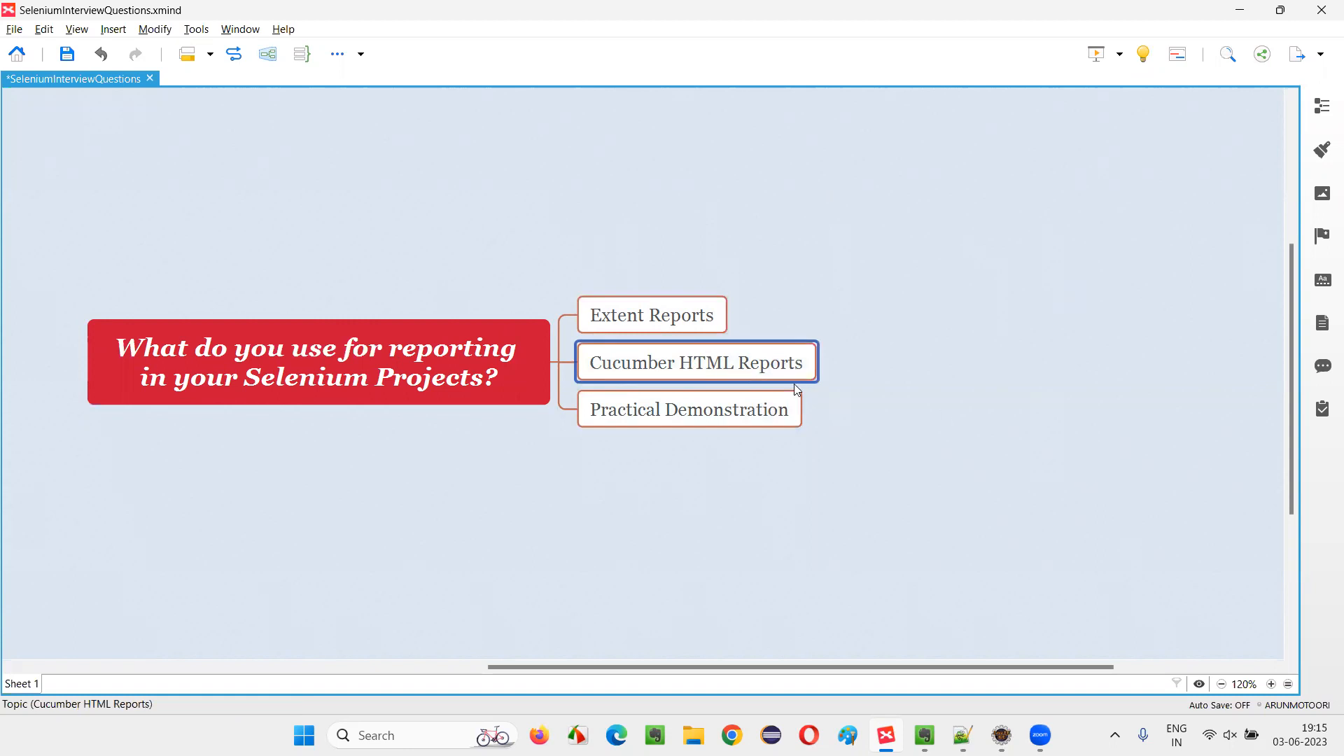
left_click(689, 409)
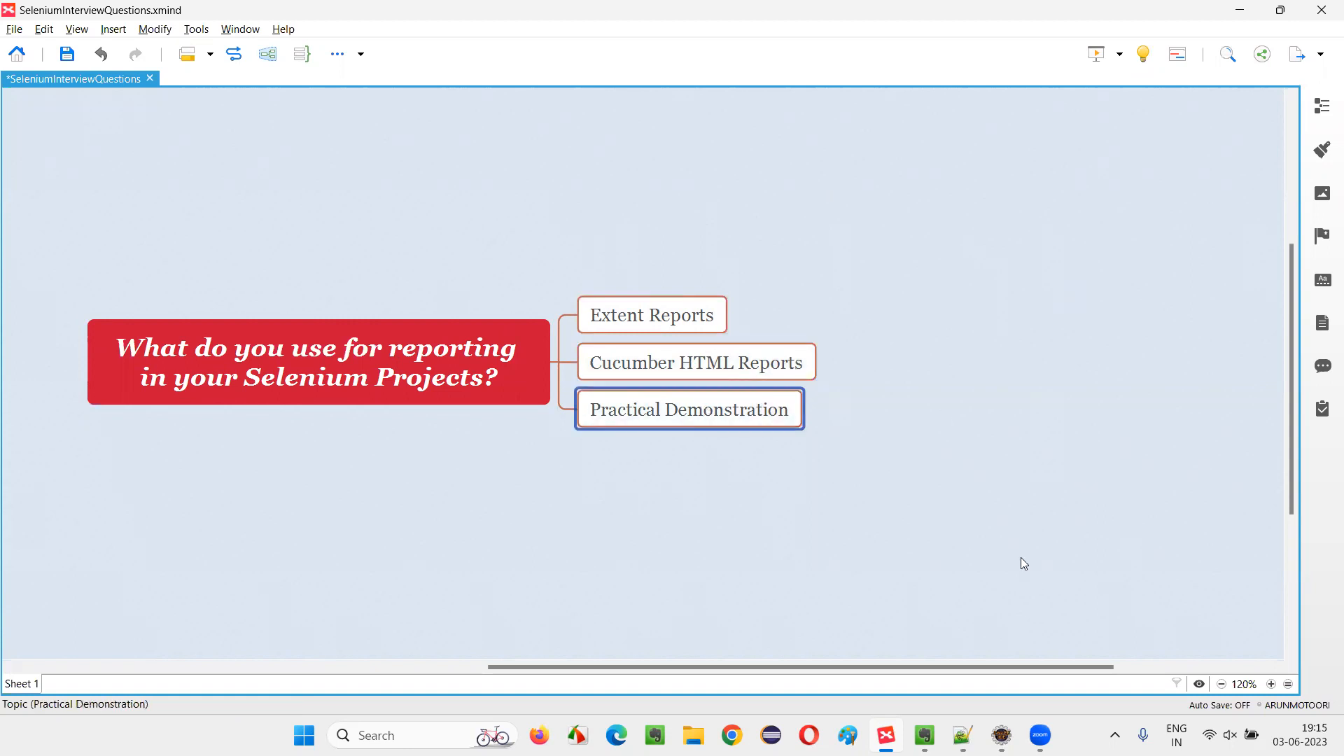
In Eclipse, expand test-output > ExtentReports and open extentReport.html in the browser.
left_click(886, 735)
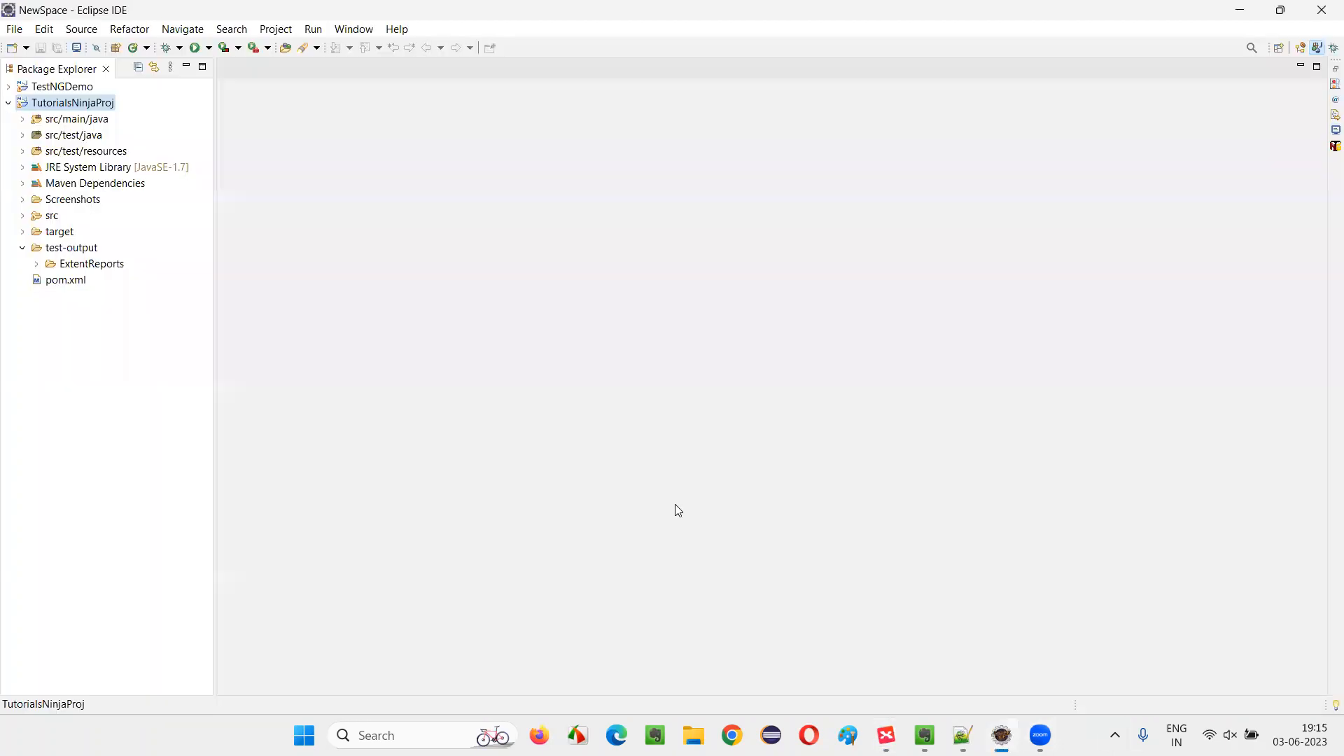
mouse_move(72, 112)
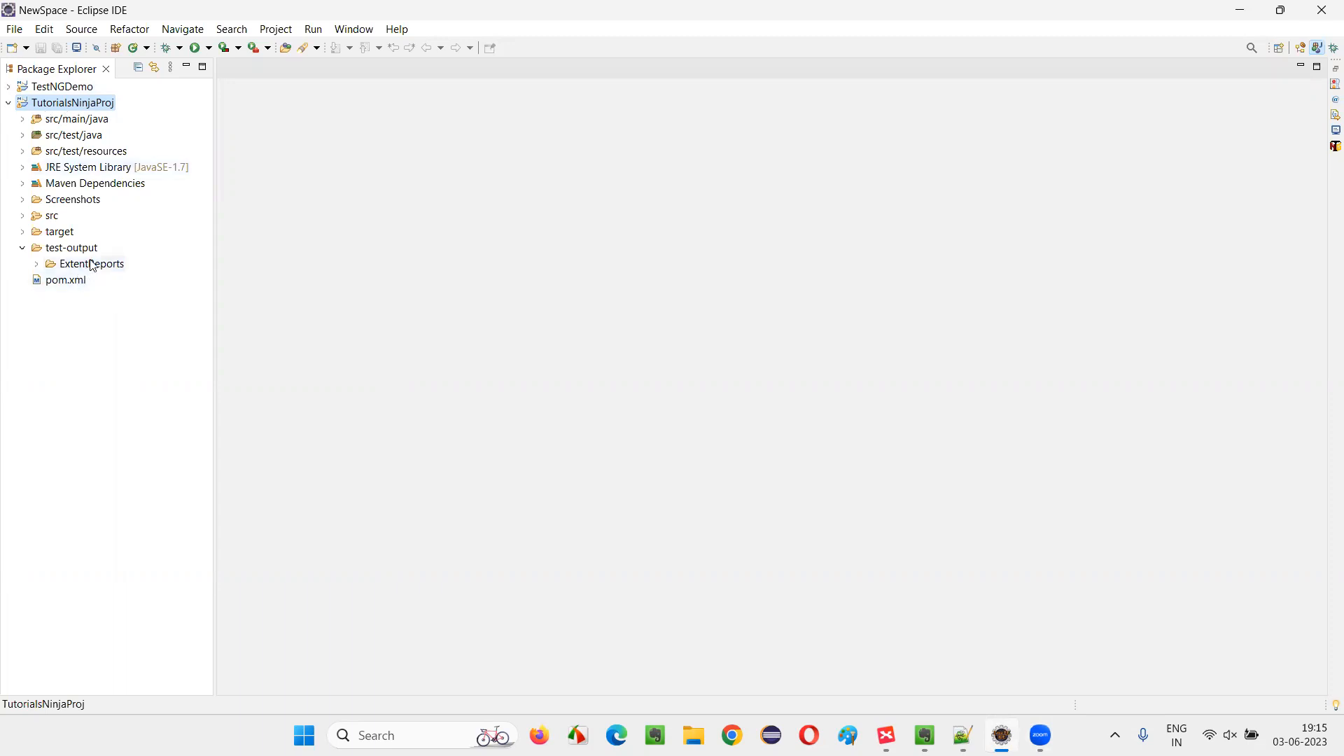
left_click(35, 263)
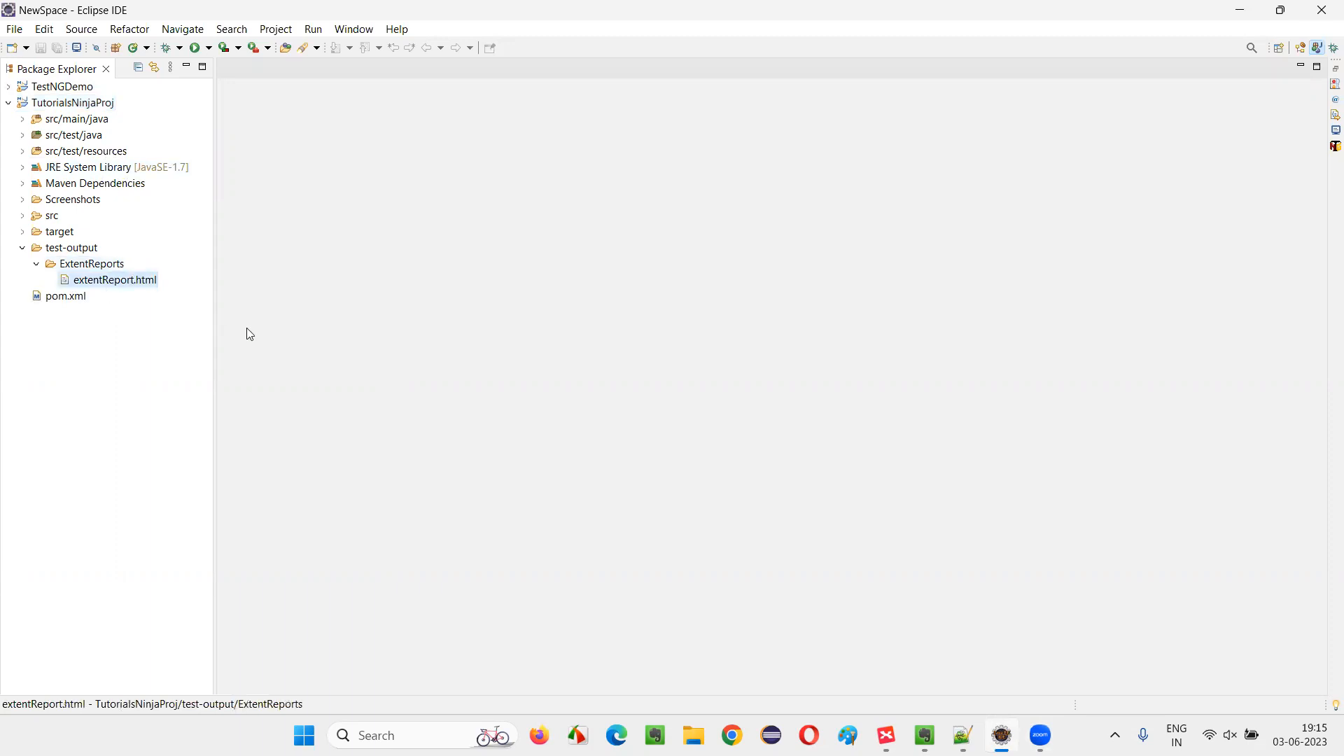
mouse_move(549, 414)
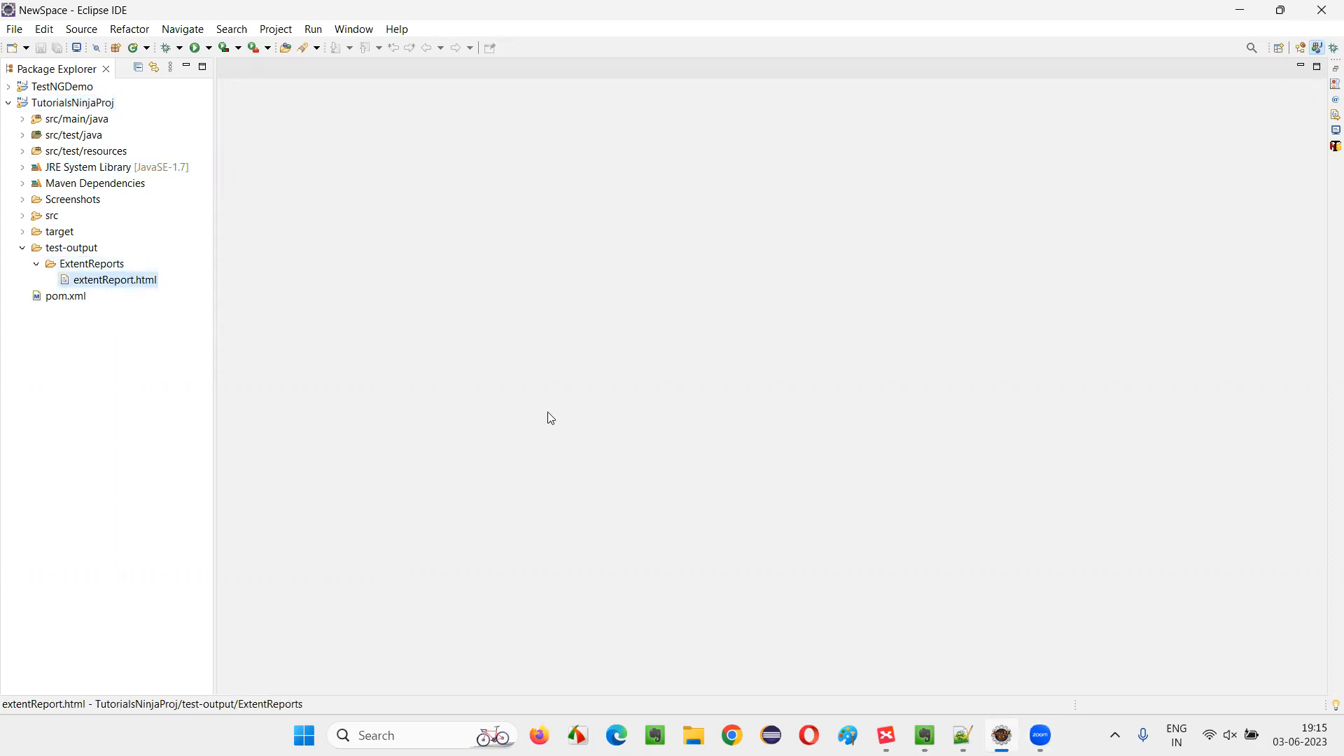
left_click(114, 280)
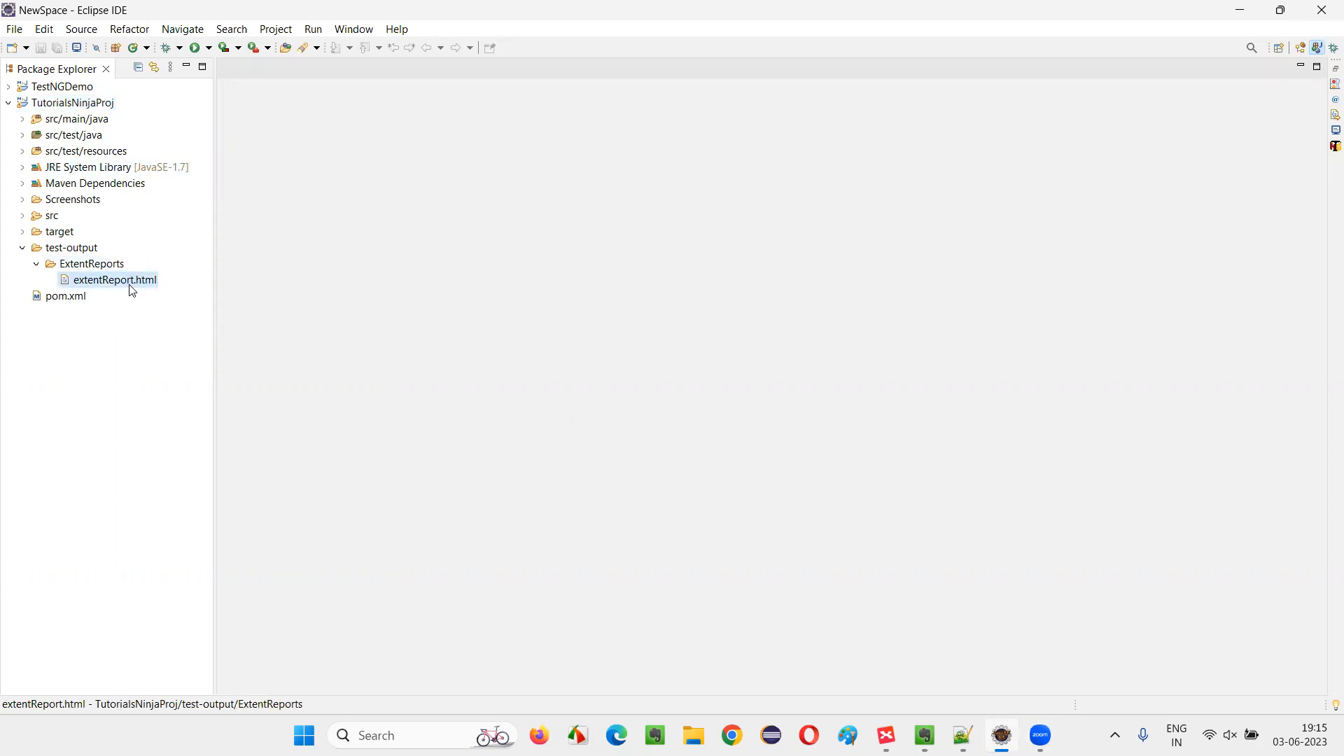
mouse_move(122, 287)
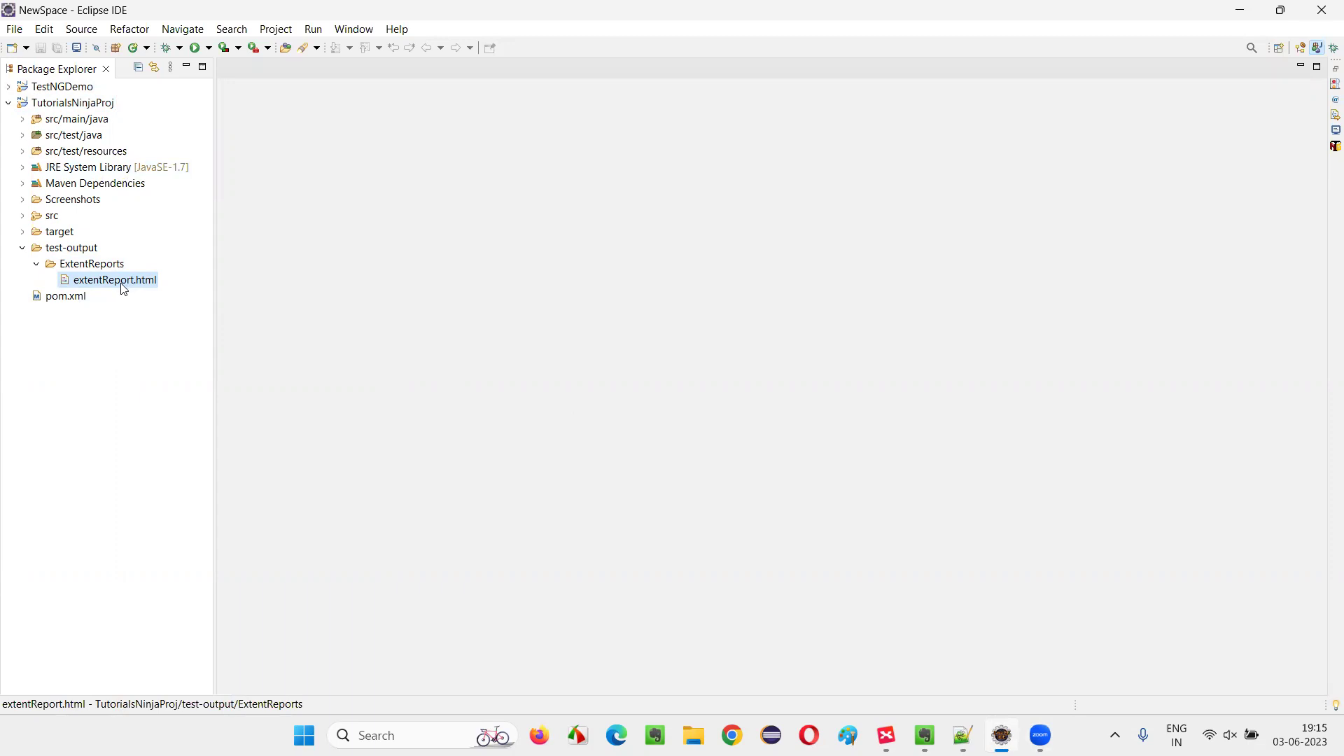
right_click(114, 279)
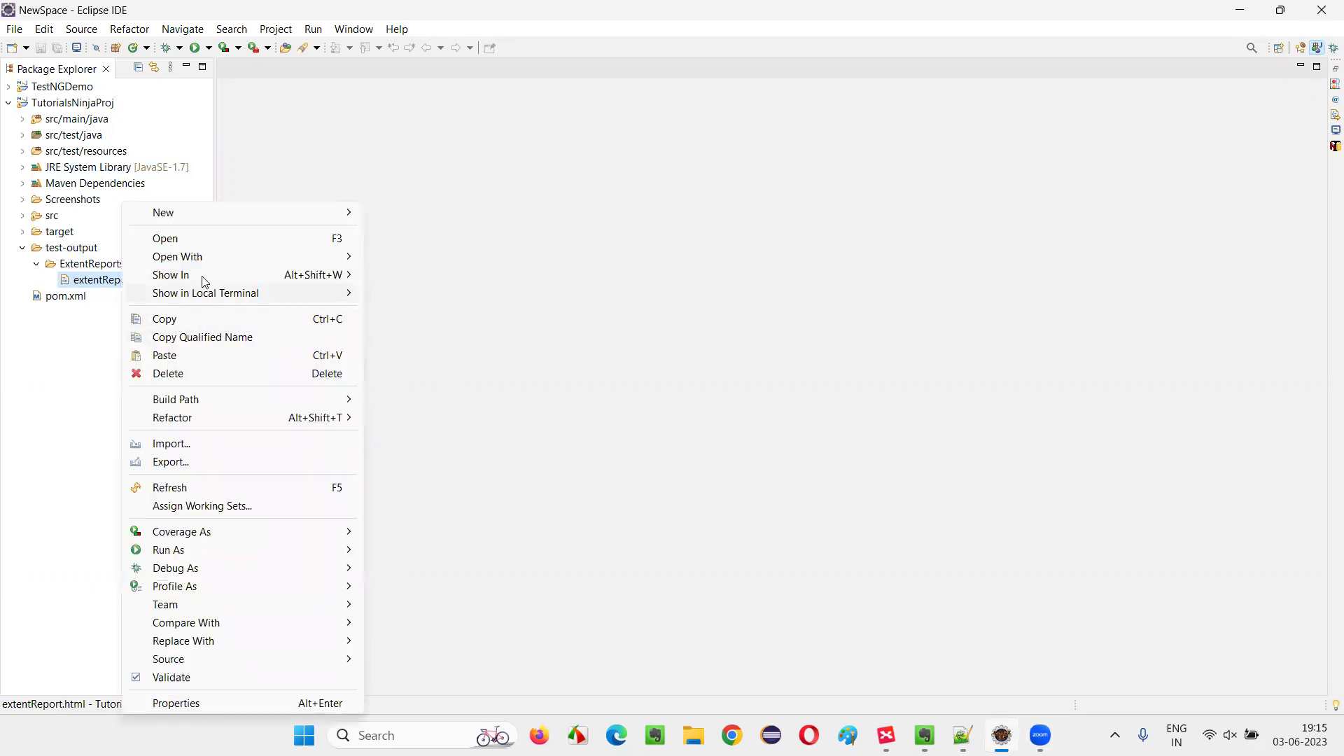
left_click(494, 321)
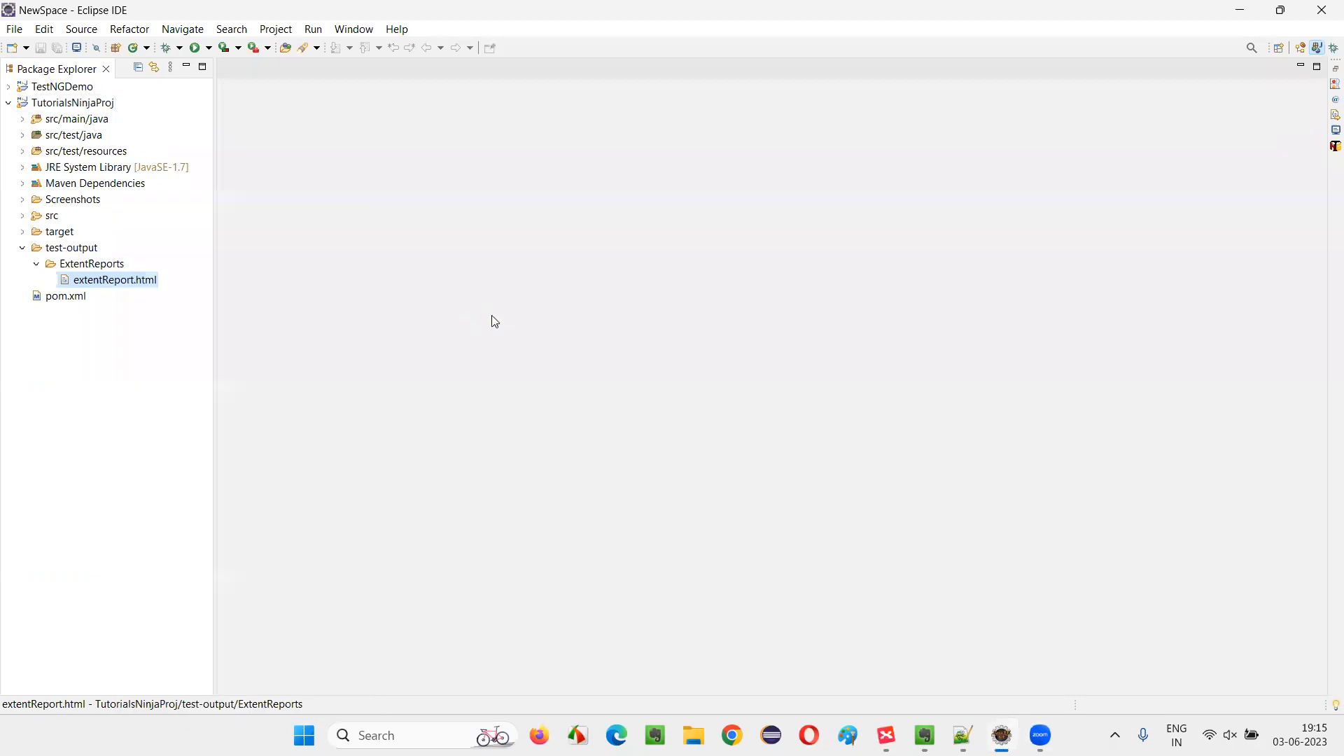
double_click(113, 279)
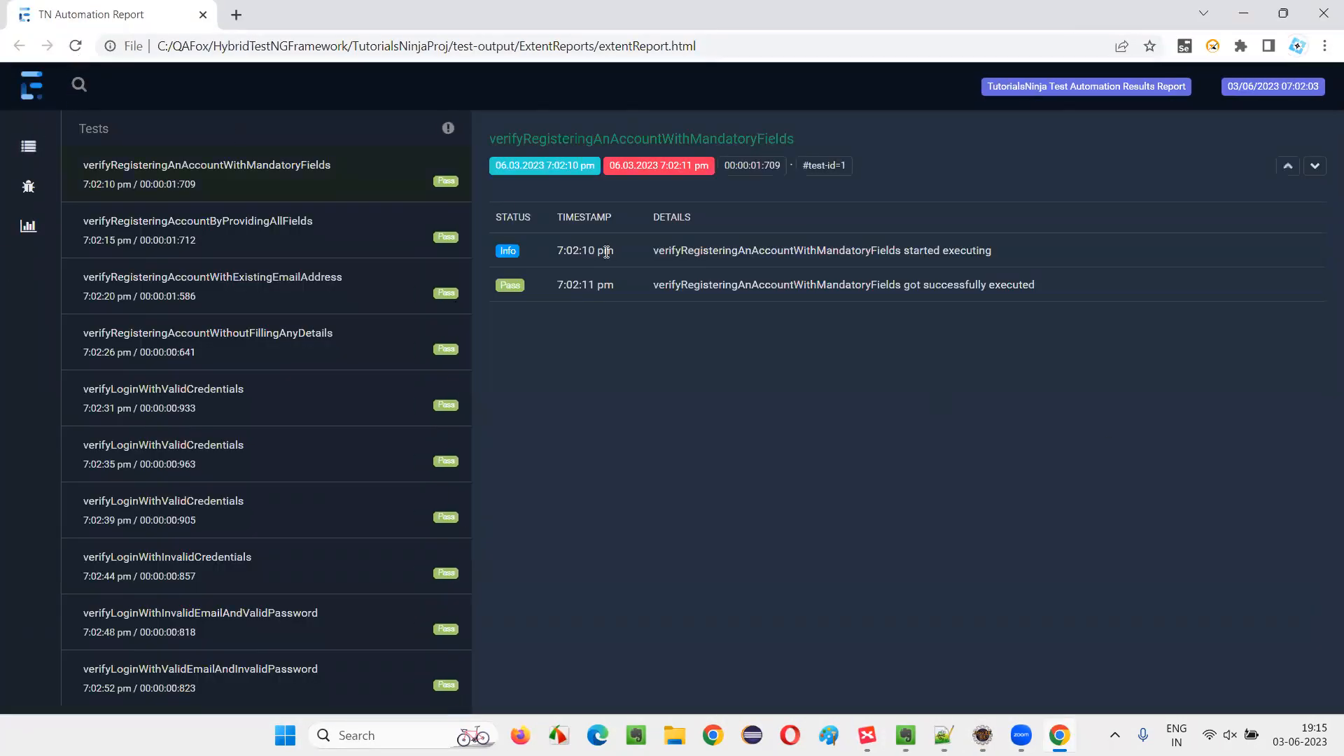
mouse_move(46, 118)
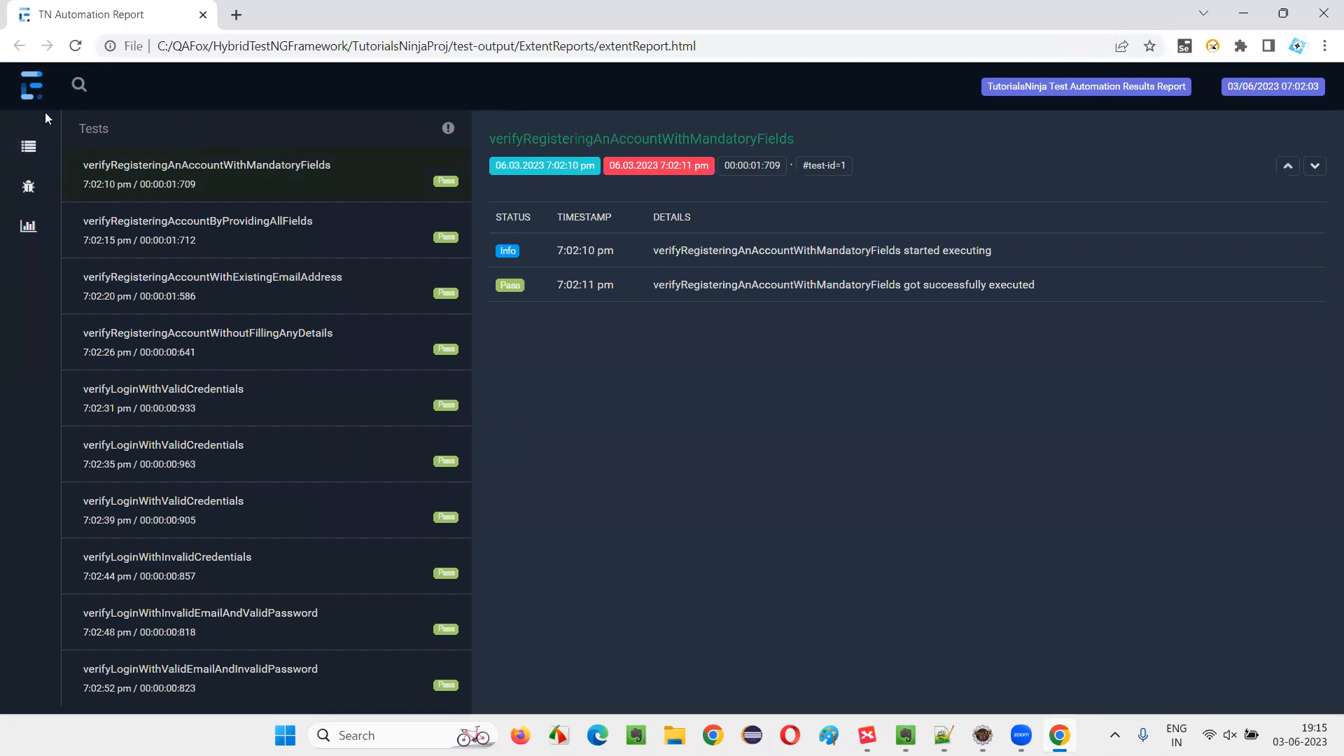
mouse_move(42, 108)
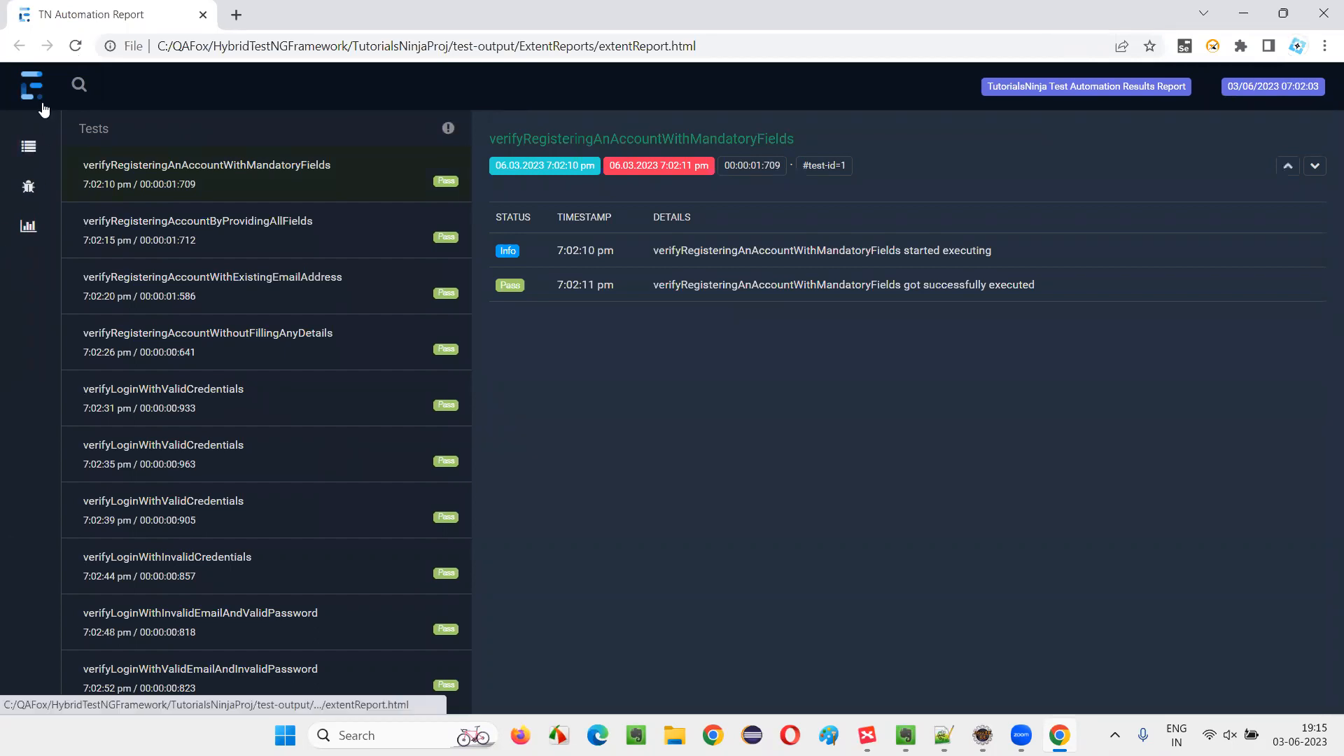
mouse_move(266, 315)
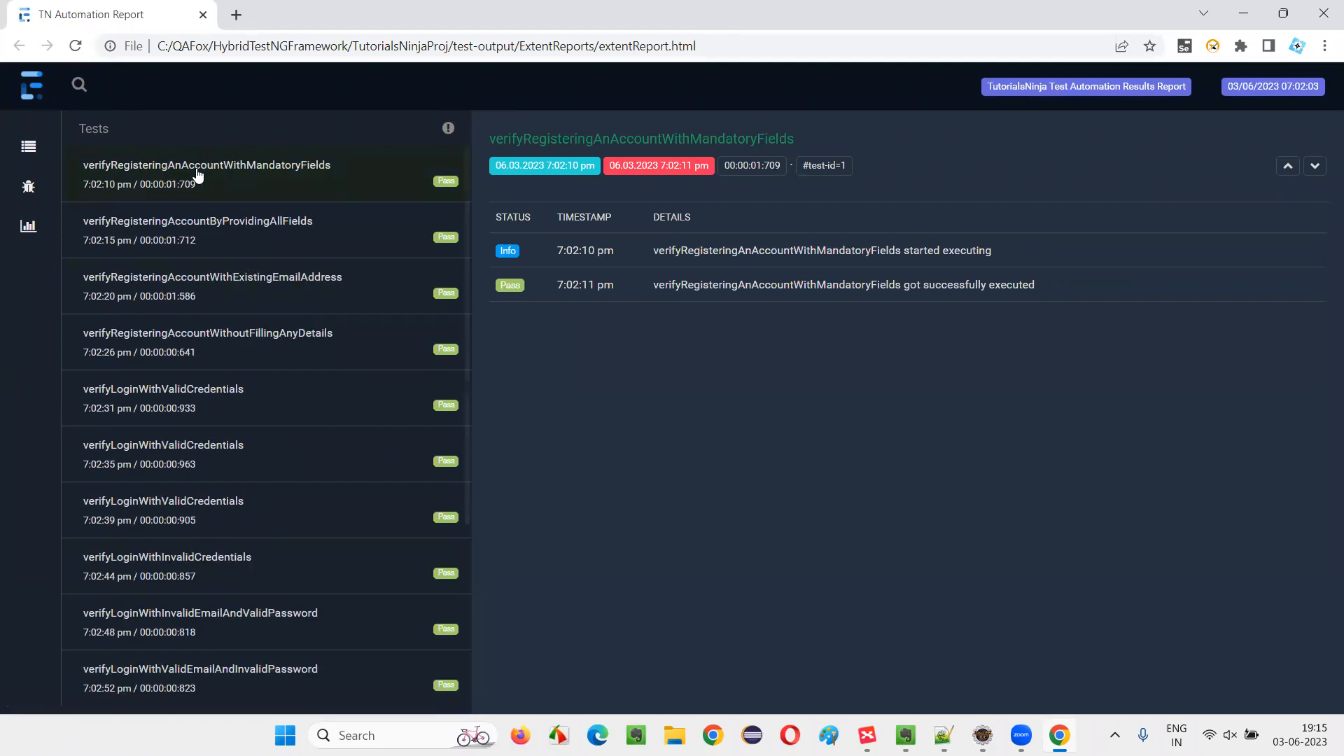
Open the failed verifySearchWithInvalidProduct test's details in the Extent report.
left_click(208, 341)
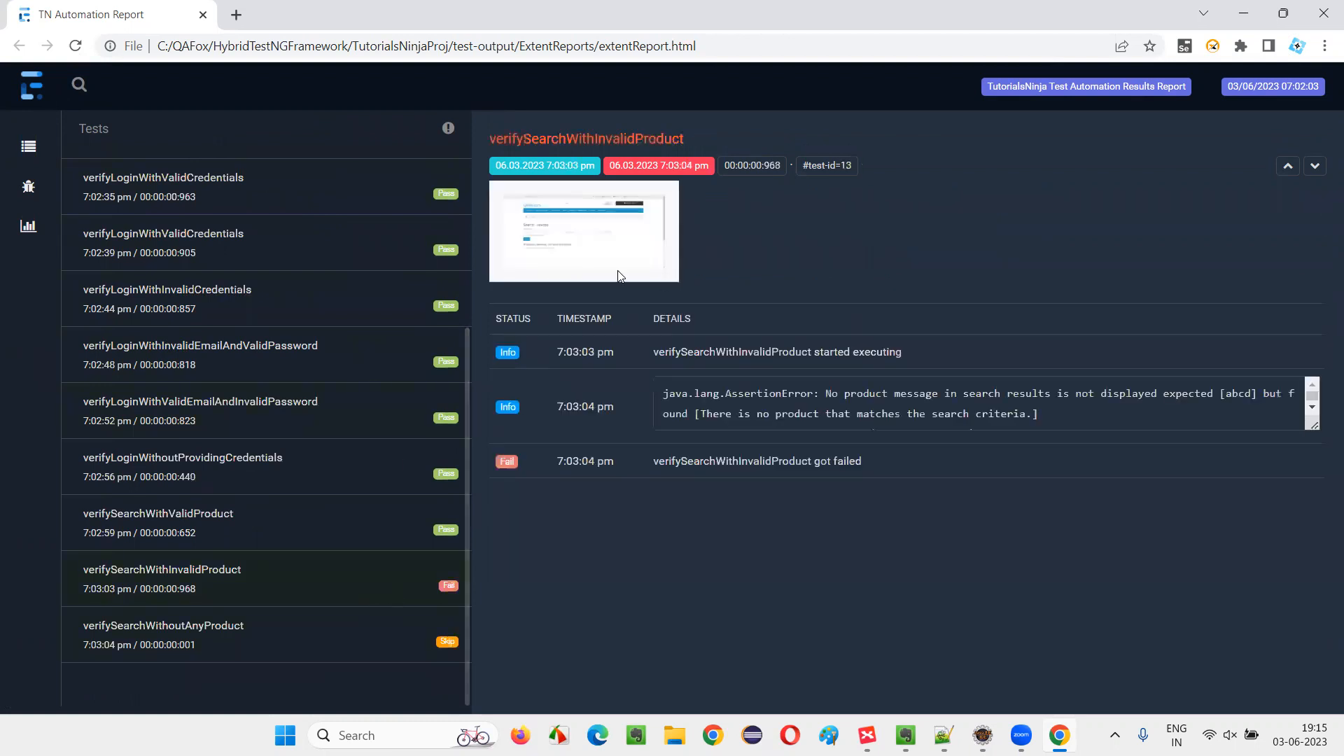
mouse_move(614, 247)
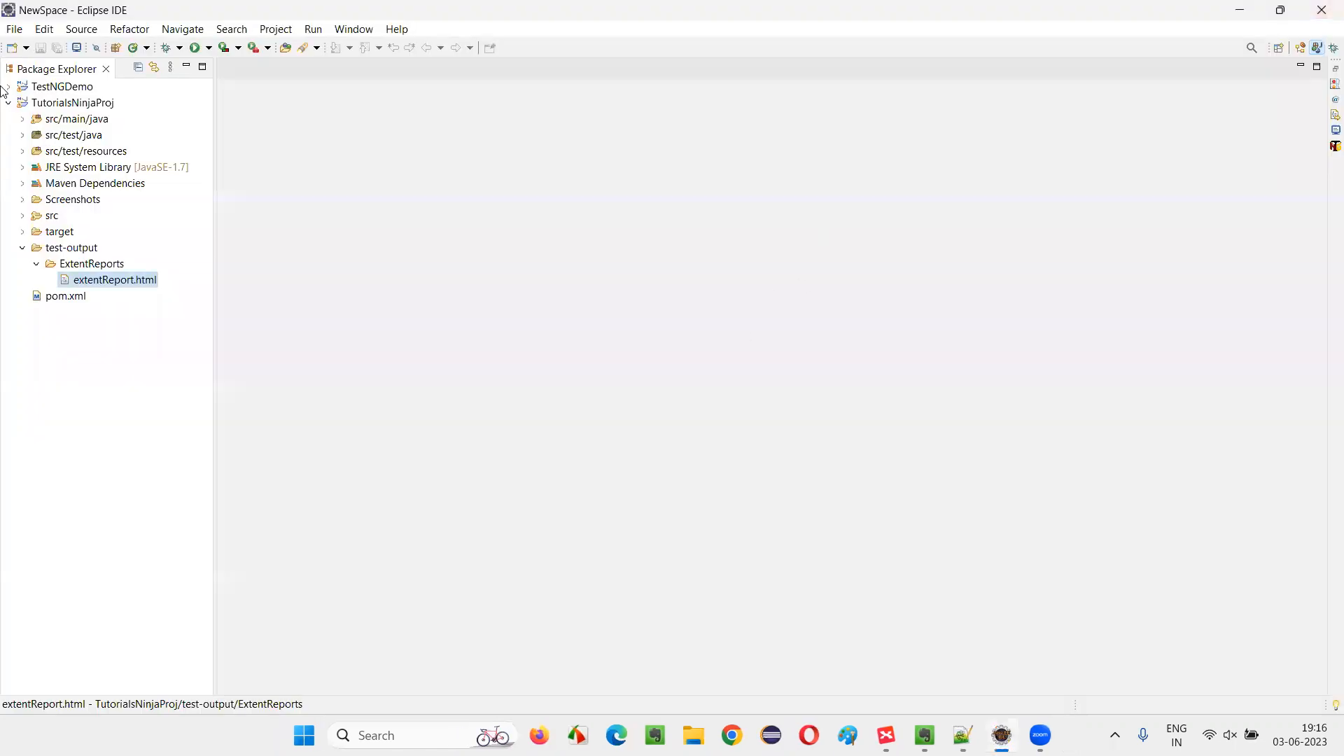
Switch to the CucumberHybridFramework workspace and right-click CucumberReport.html under TutorialsNinjaProj/target.
left_click(13, 29)
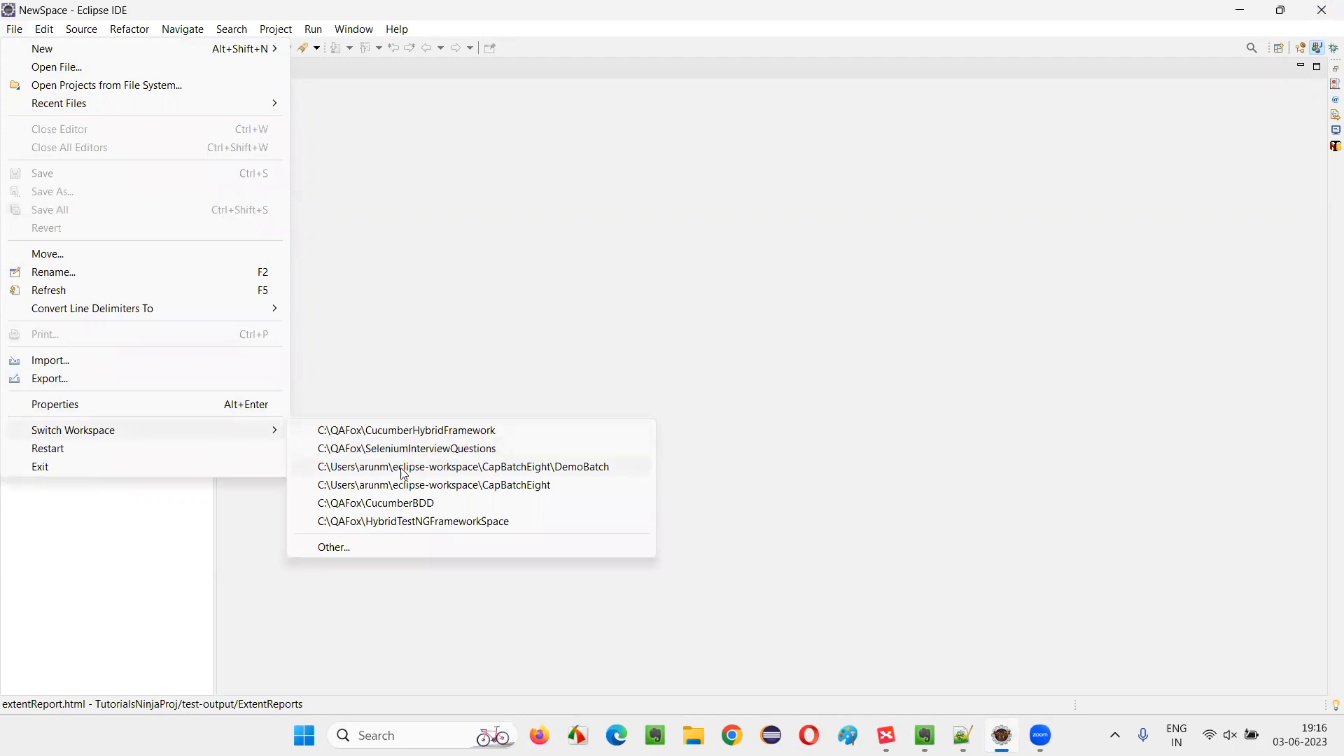
mouse_move(381, 439)
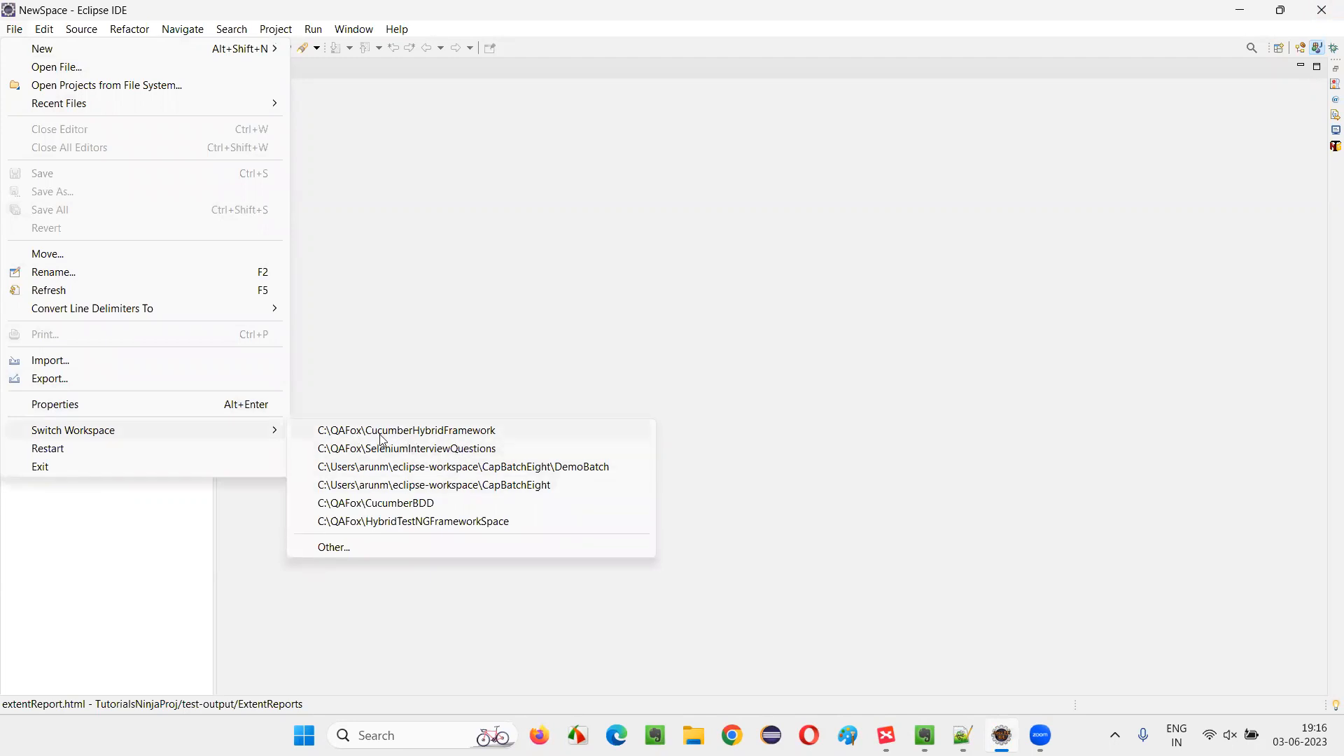
mouse_move(438, 445)
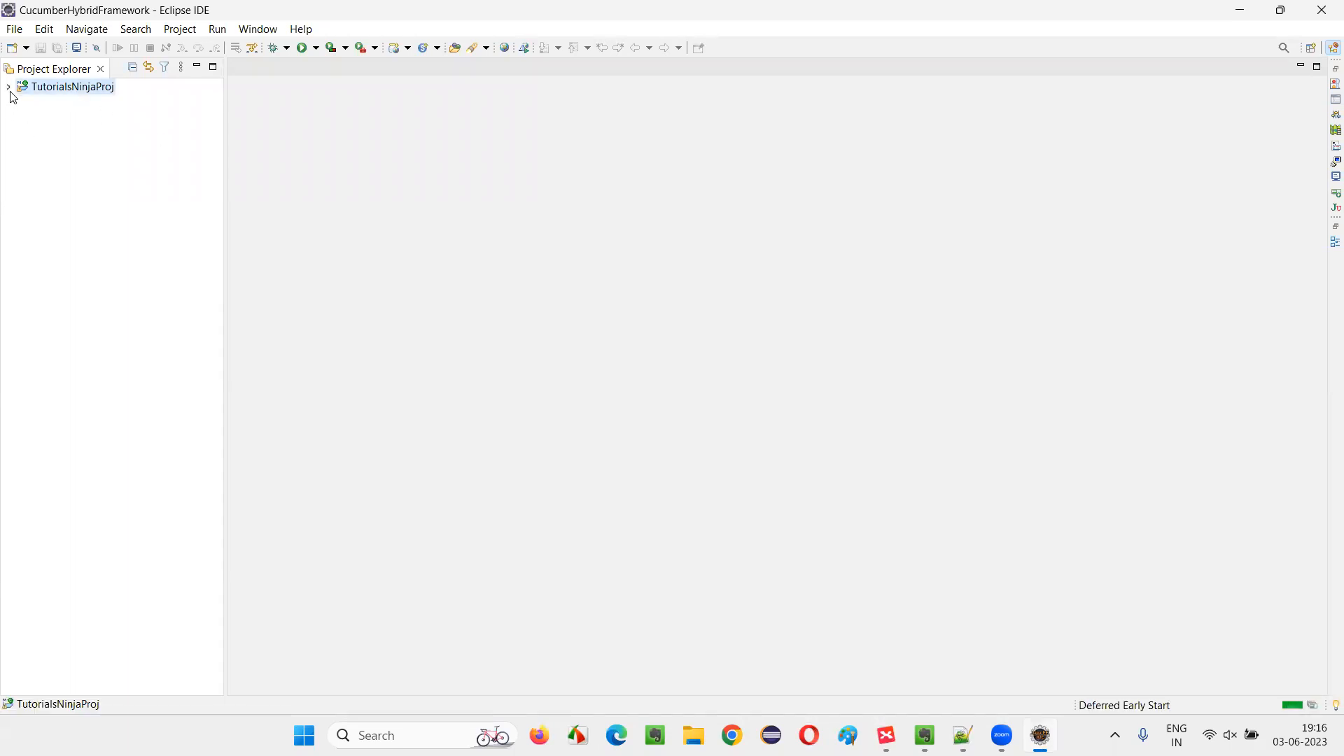
left_click(7, 87)
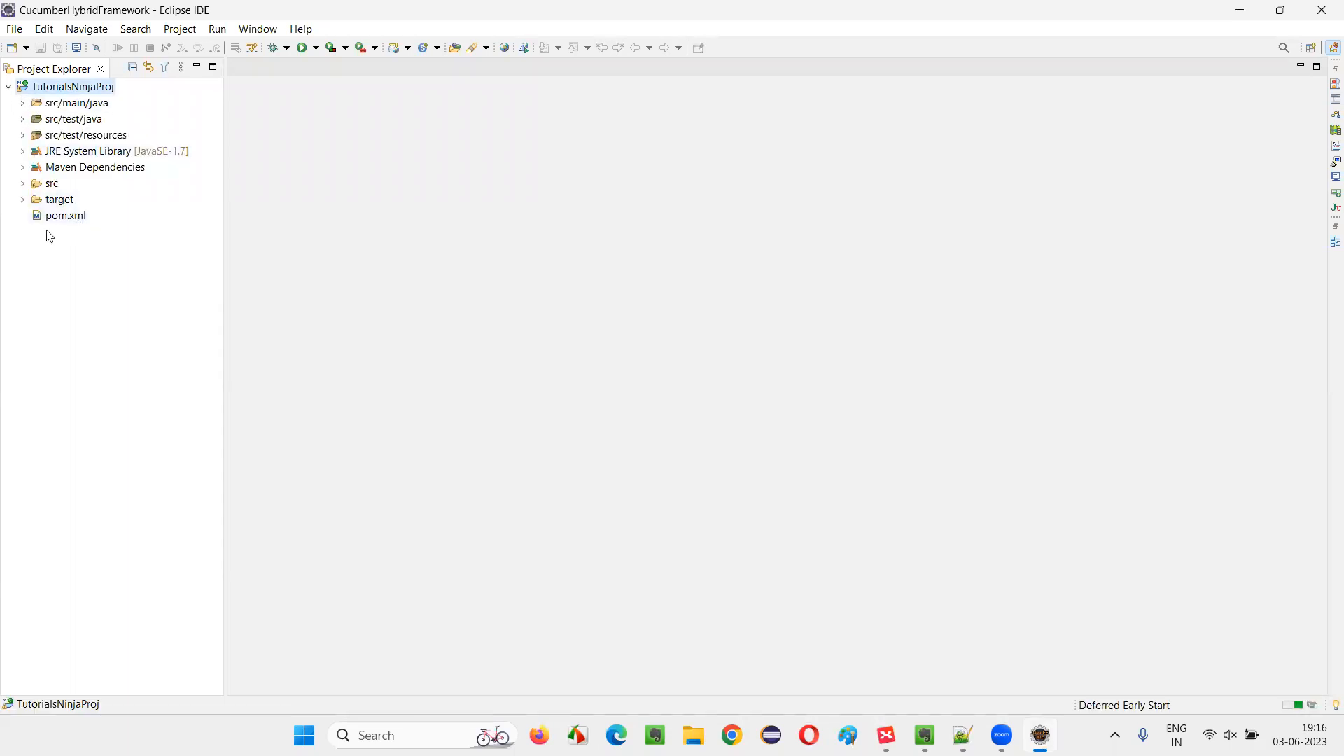
left_click(23, 200)
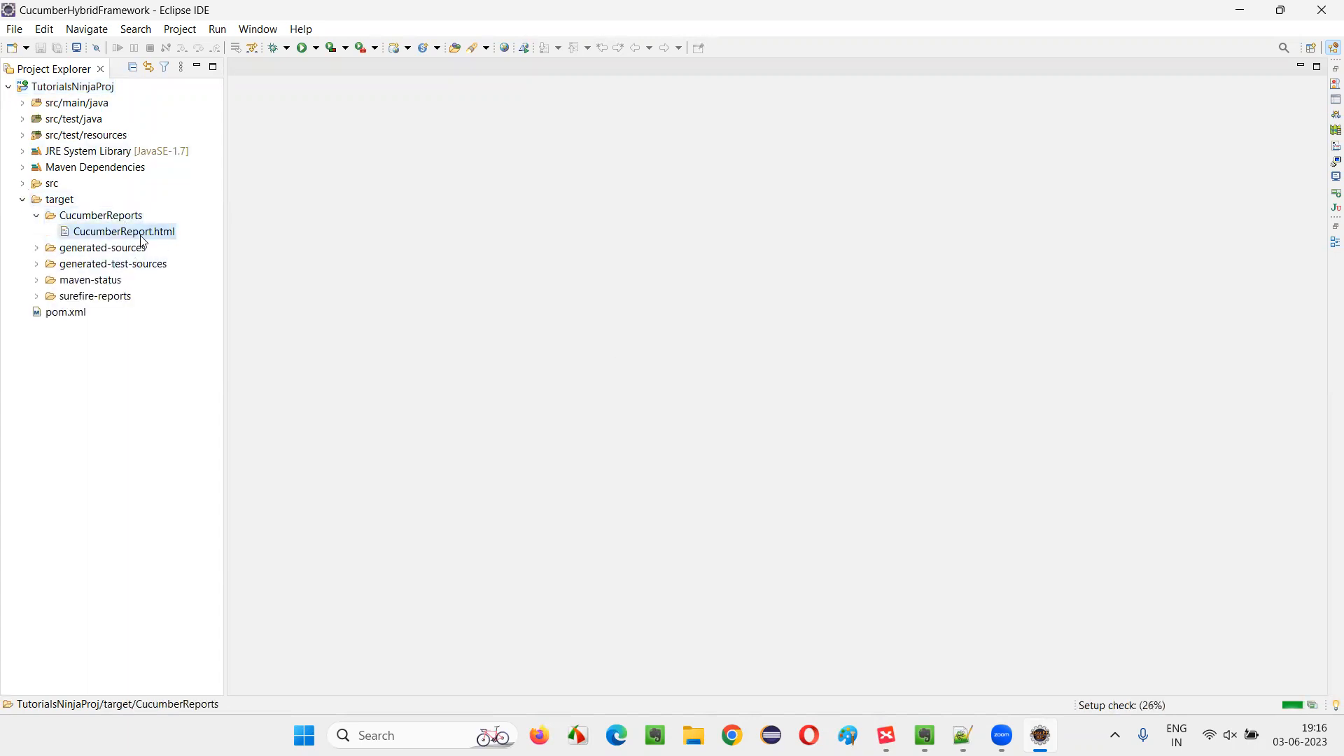
left_click(124, 231)
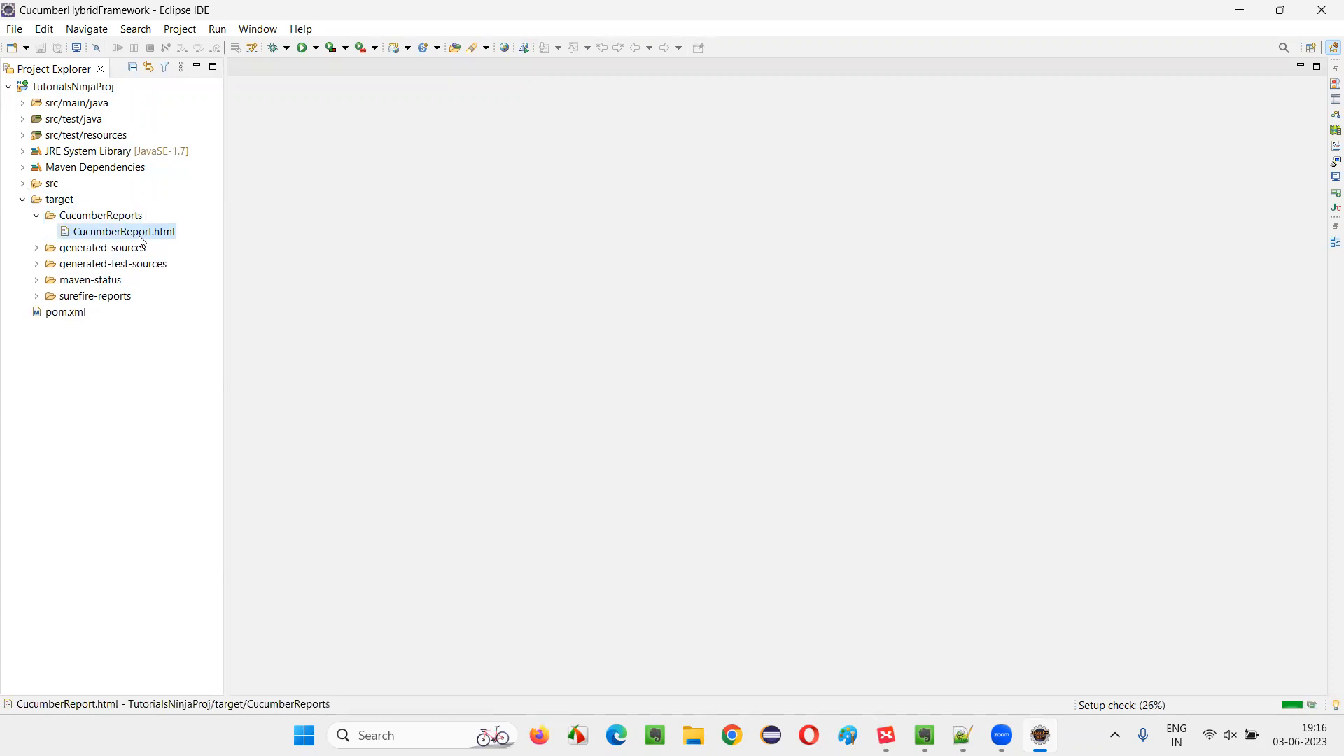
right_click(124, 231)
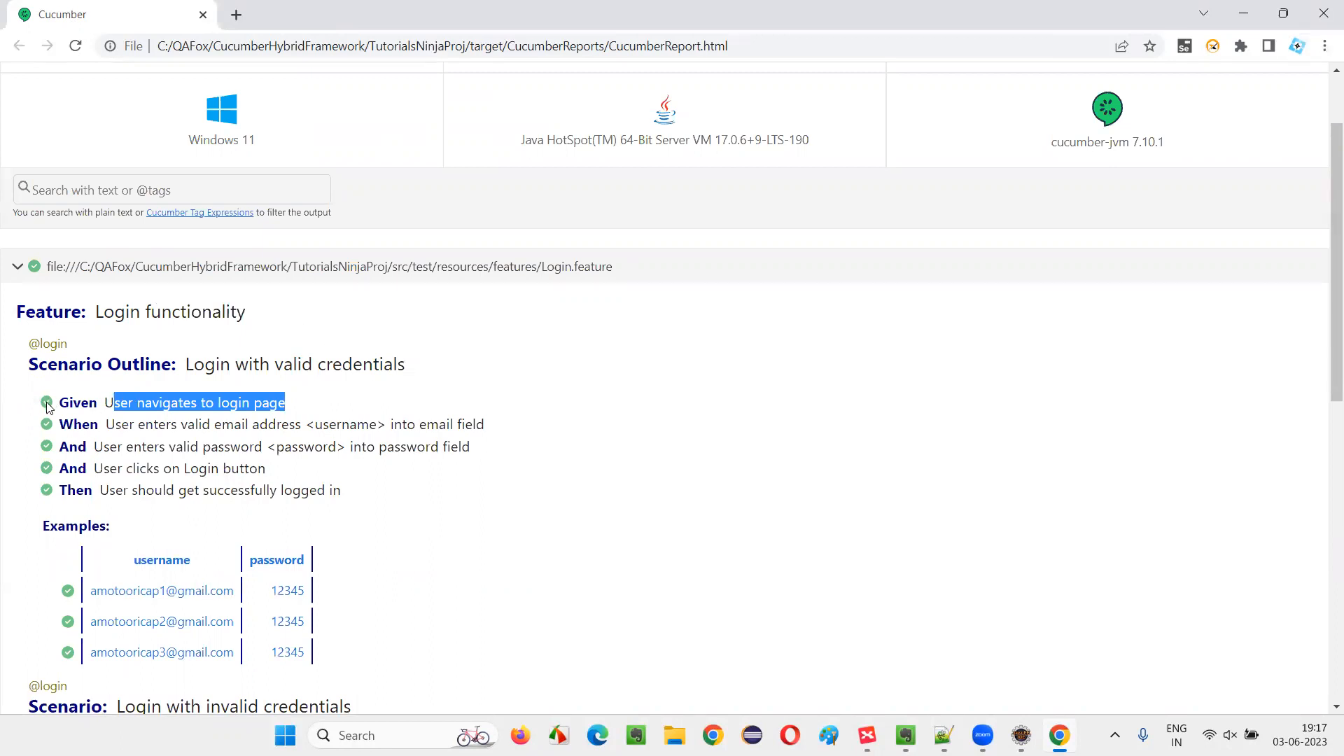
Scroll down the Cucumber report to review the Login scenario steps and example credentials.
scroll("down", 3)
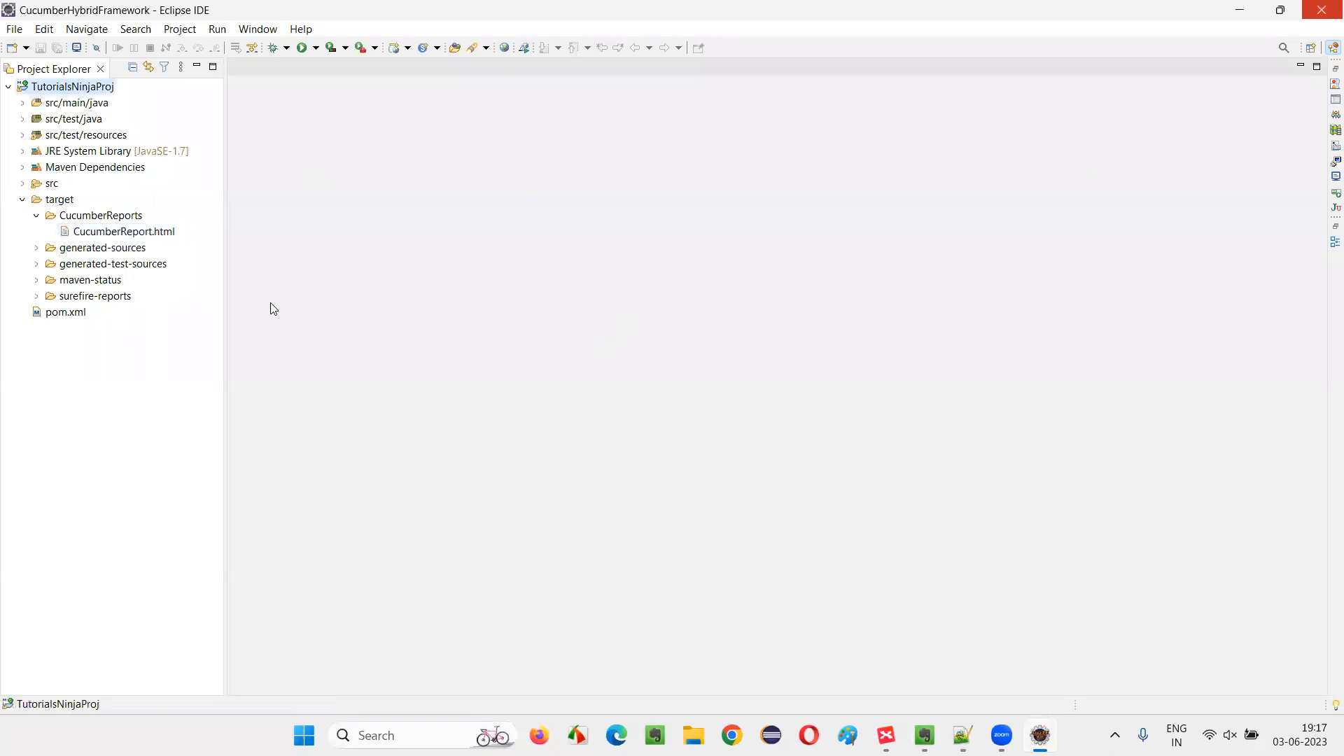
left_click(124, 231)
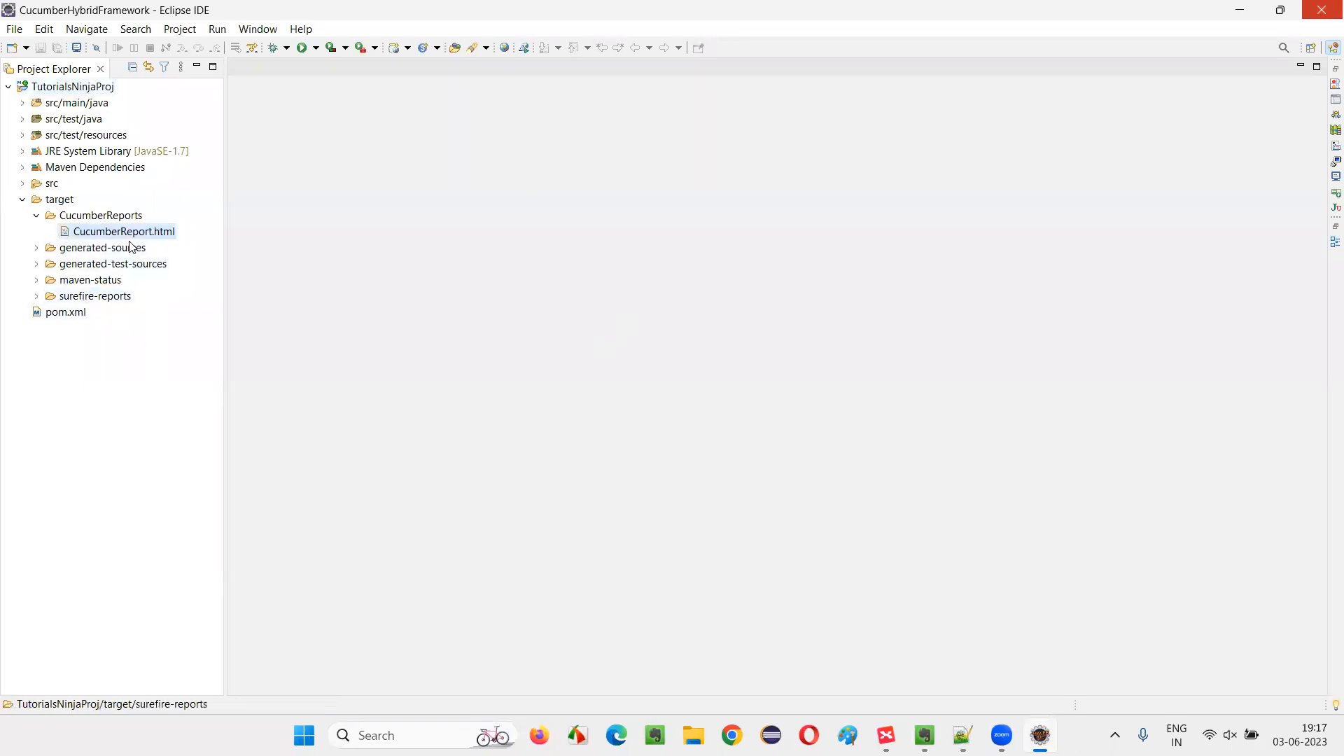
left_click(123, 232)
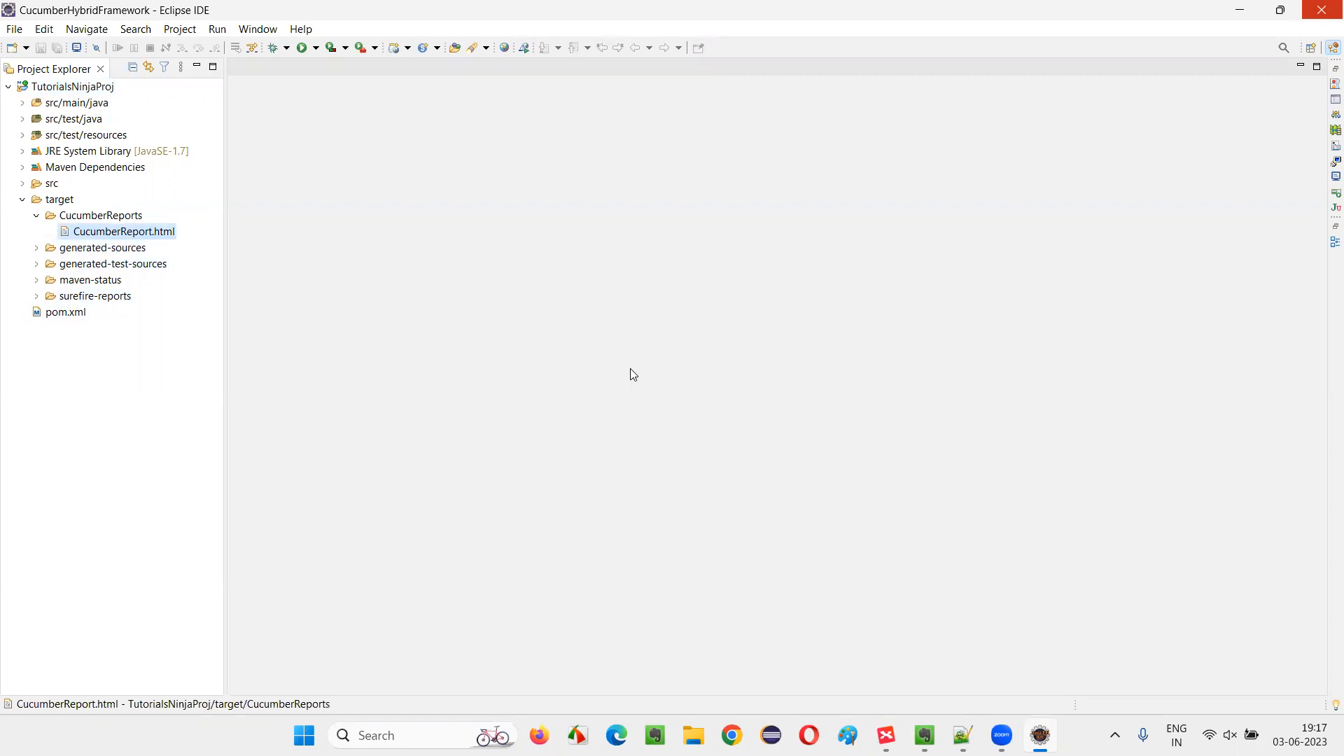
mouse_move(623, 366)
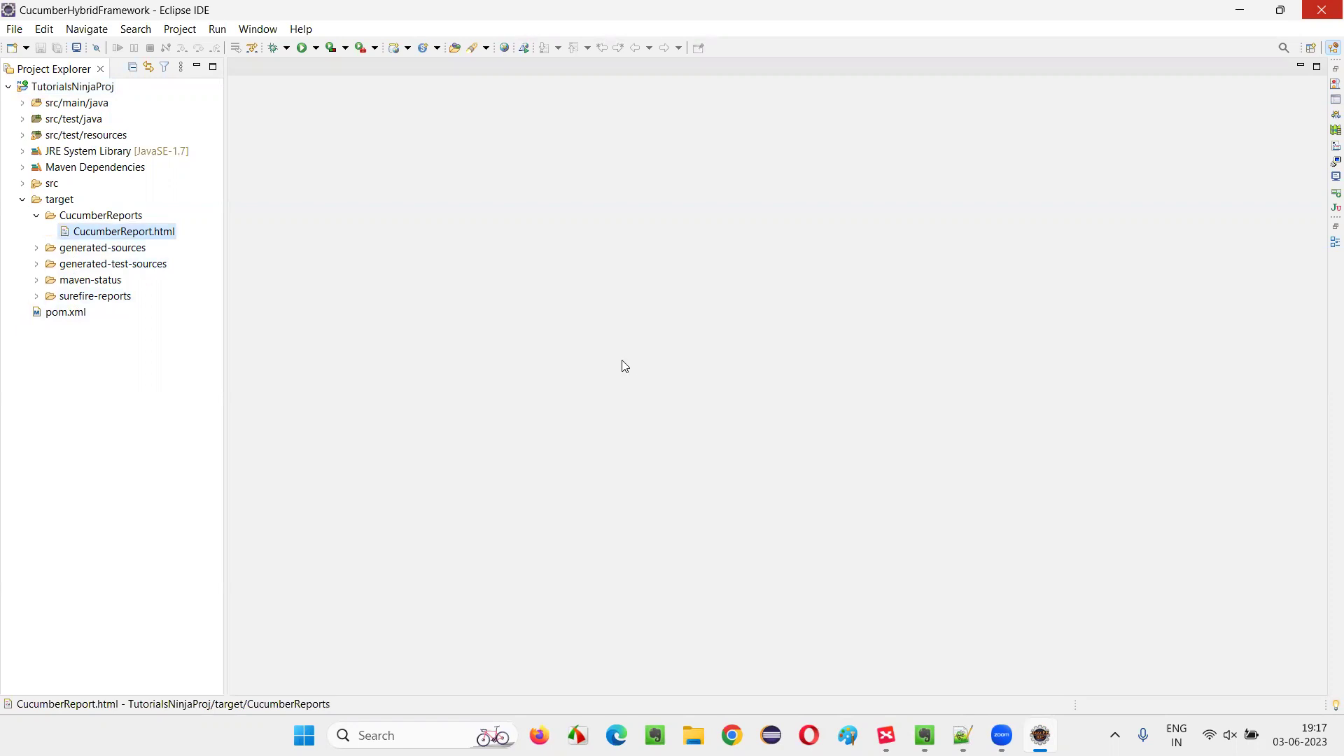
mouse_move(625, 358)
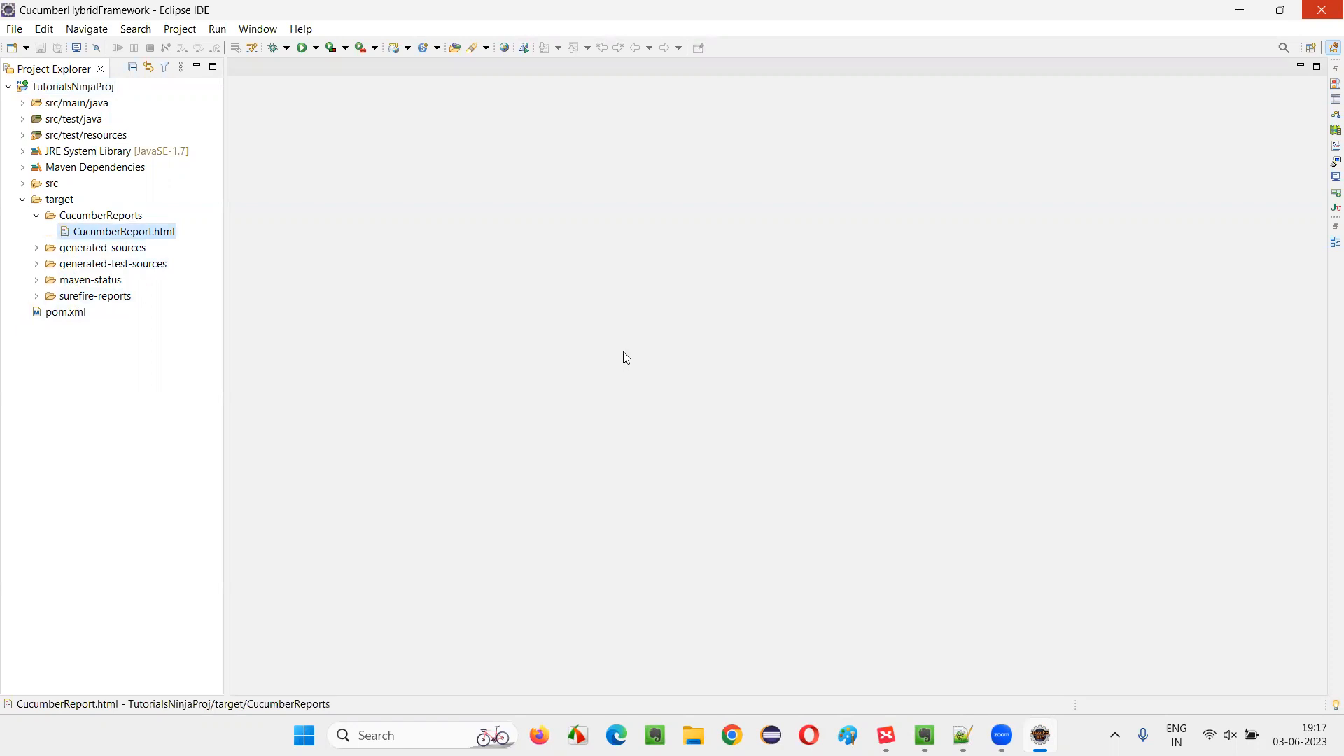
mouse_move(1239, 9)
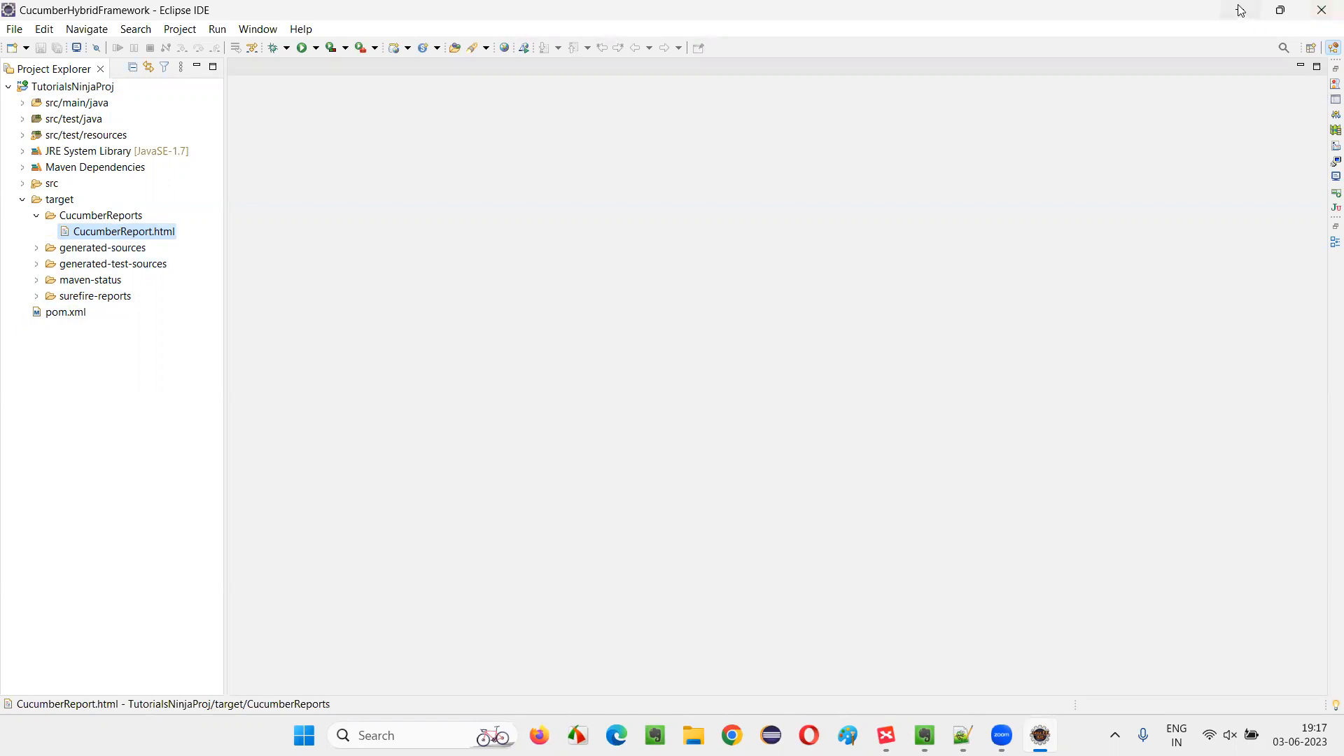
Minimize Eclipse and select the Extent Reports, then Cucumber HTML Reports topics in XMind.
left_click(887, 734)
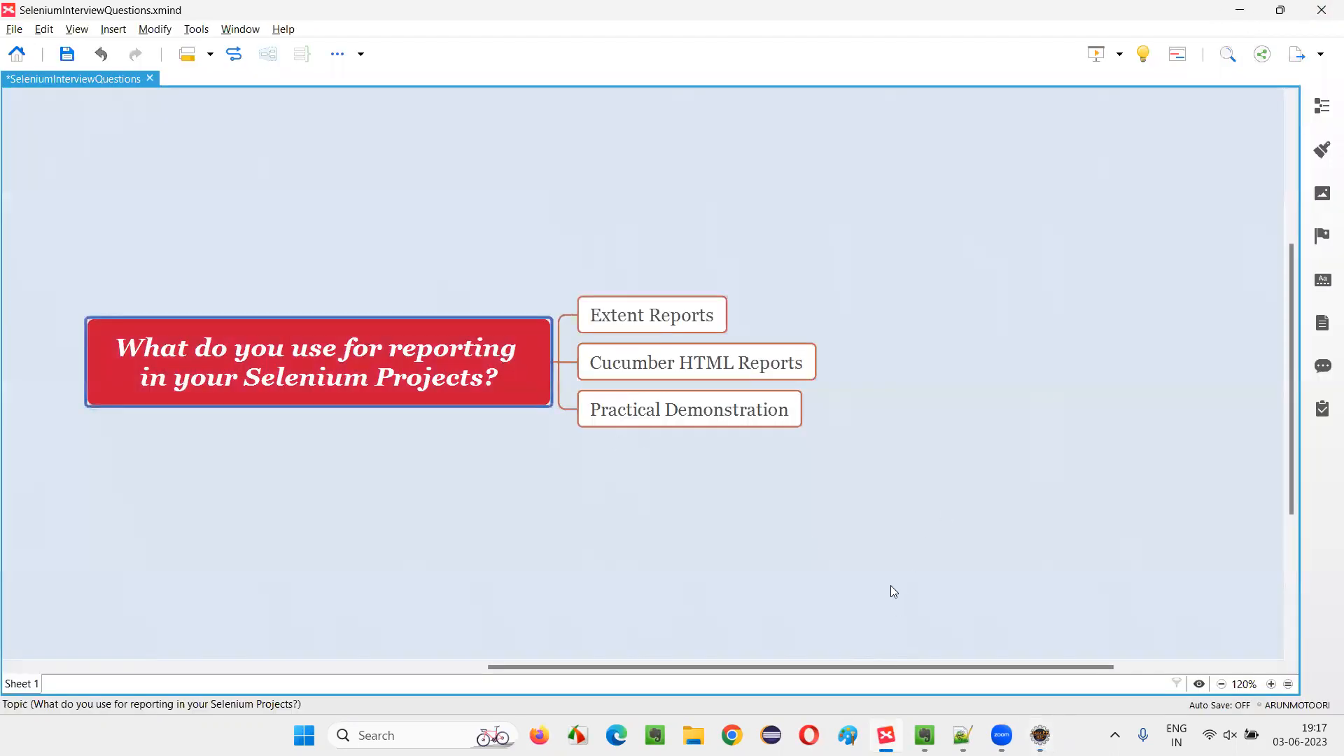
mouse_move(213, 402)
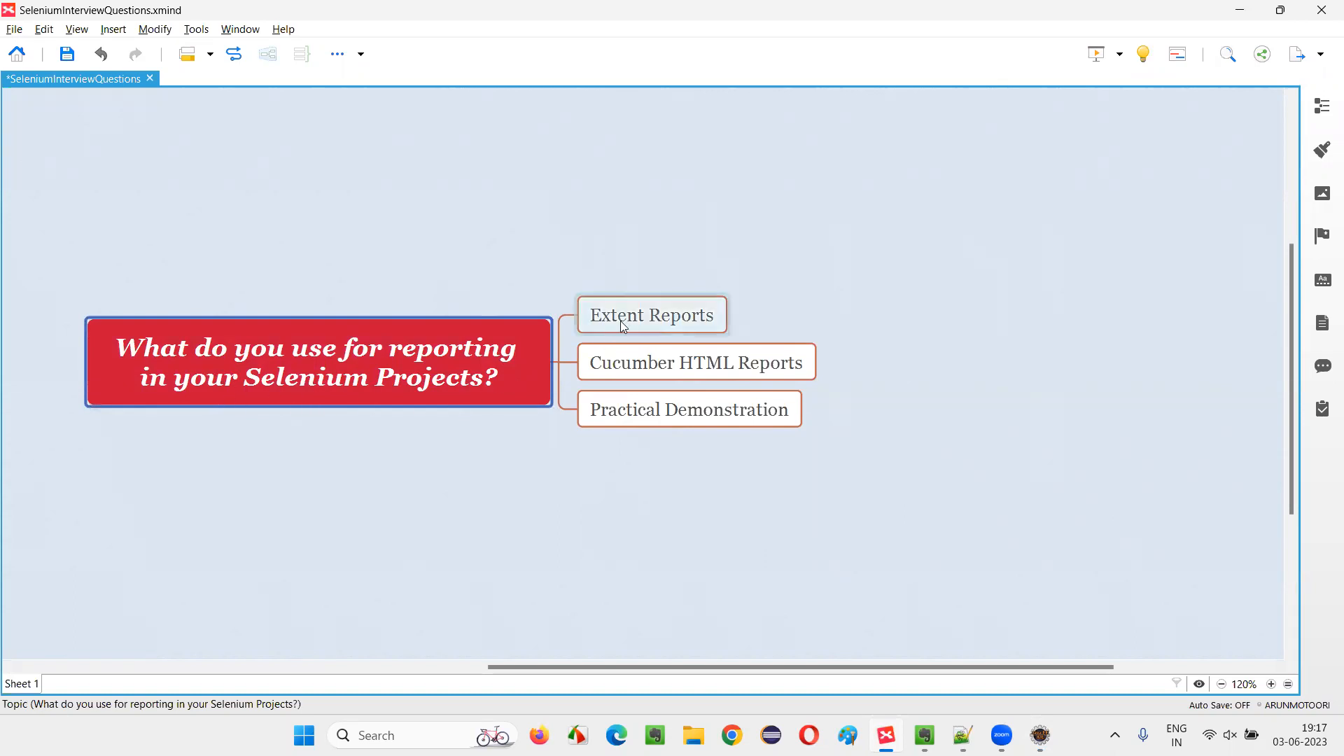
left_click(652, 315)
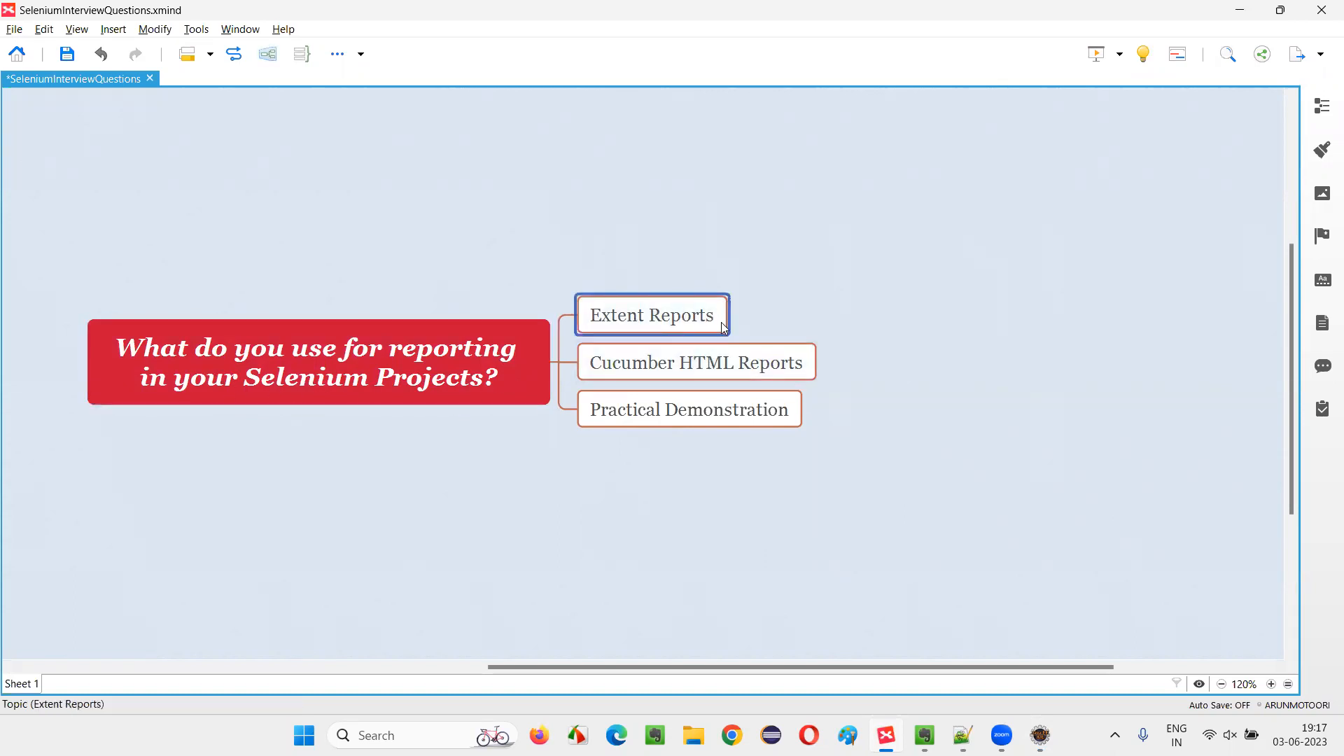
left_click(697, 362)
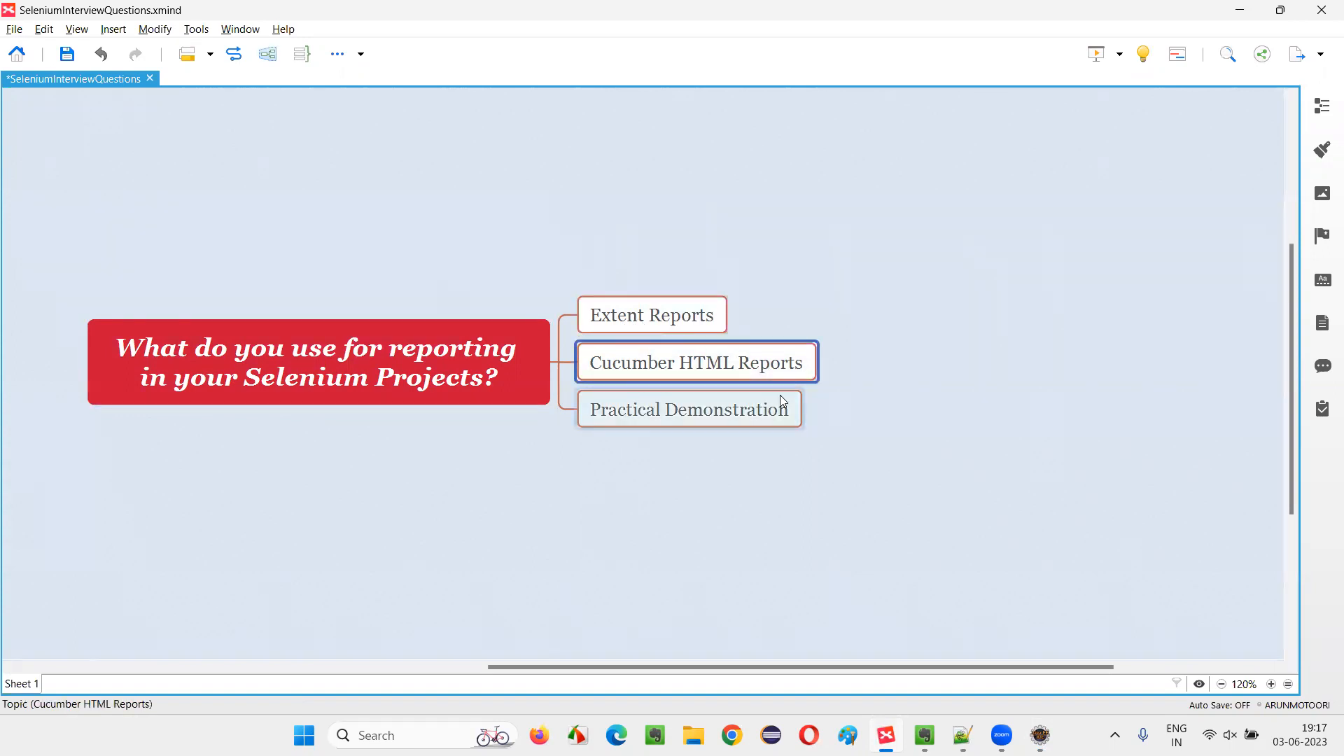
mouse_move(892, 392)
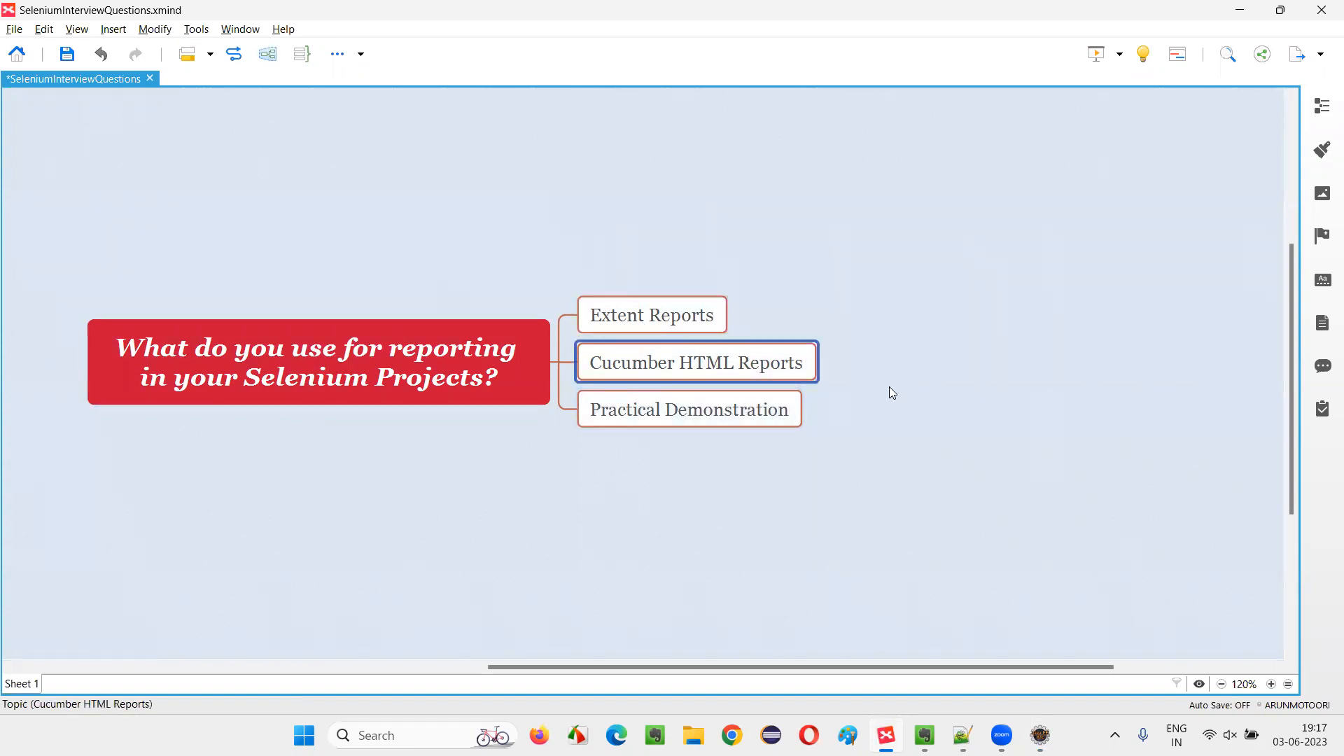